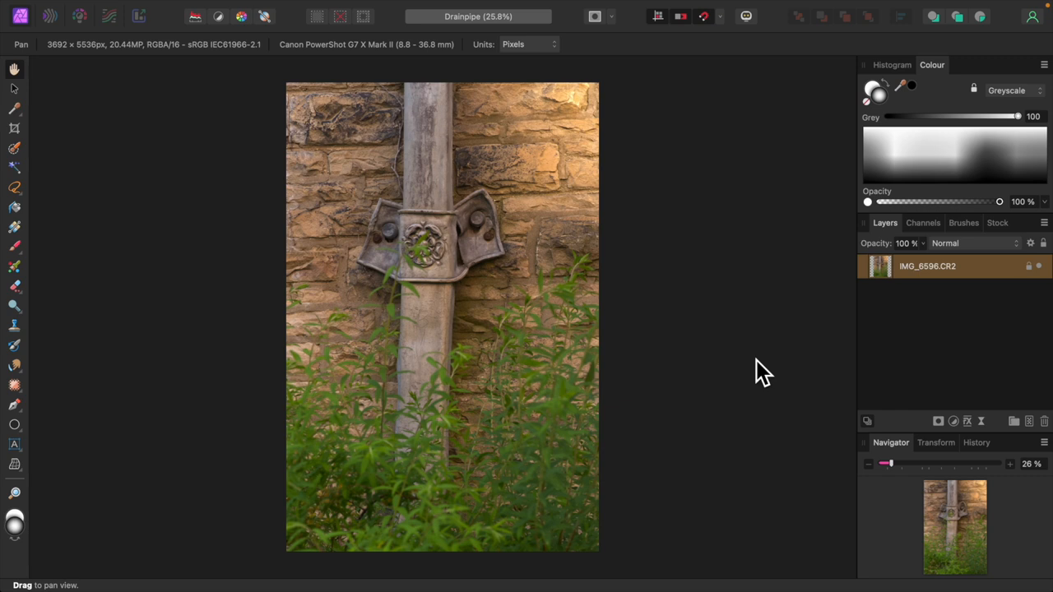
{"action": "mouse_move", "coordinate": [757, 368]}
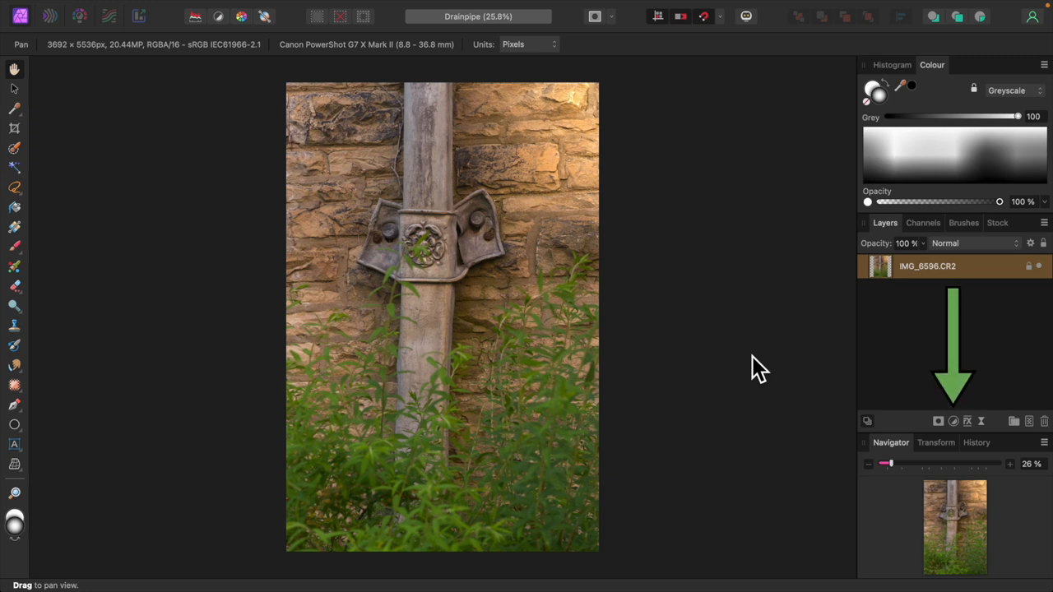
- Add a Selective Colour adjustment layer with its Colour range set to Greens
{"action": "left_click", "coordinate": [953, 420]}
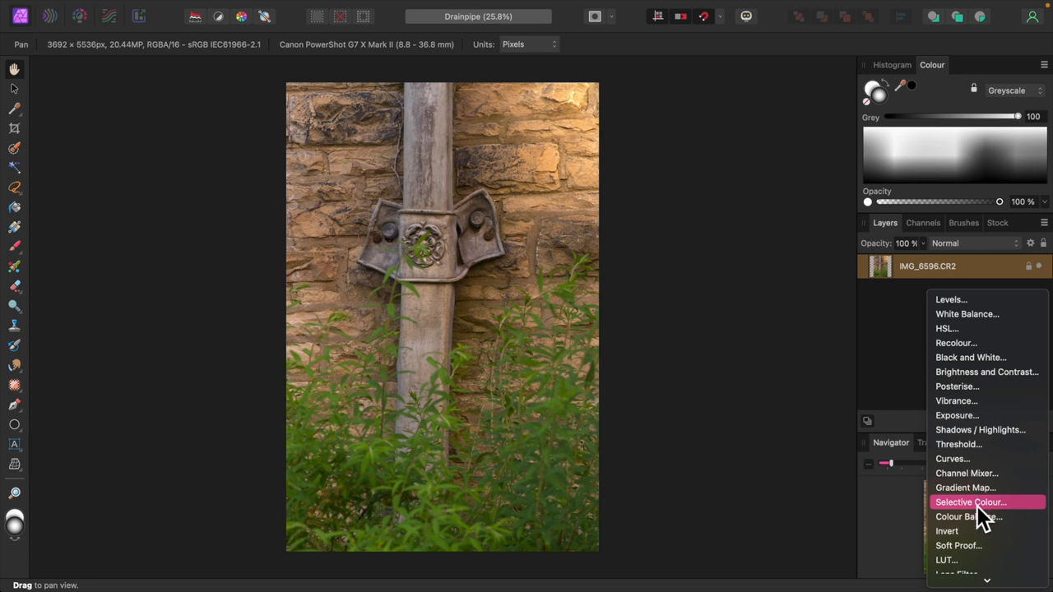
{"action": "left_click", "coordinate": [970, 502]}
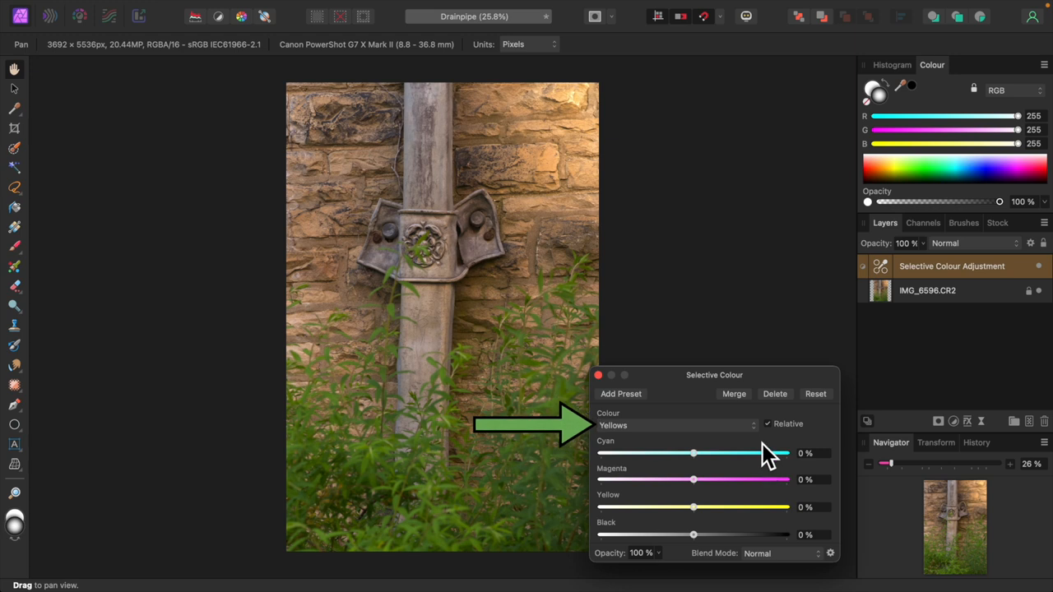
{"action": "left_click", "coordinate": [674, 425]}
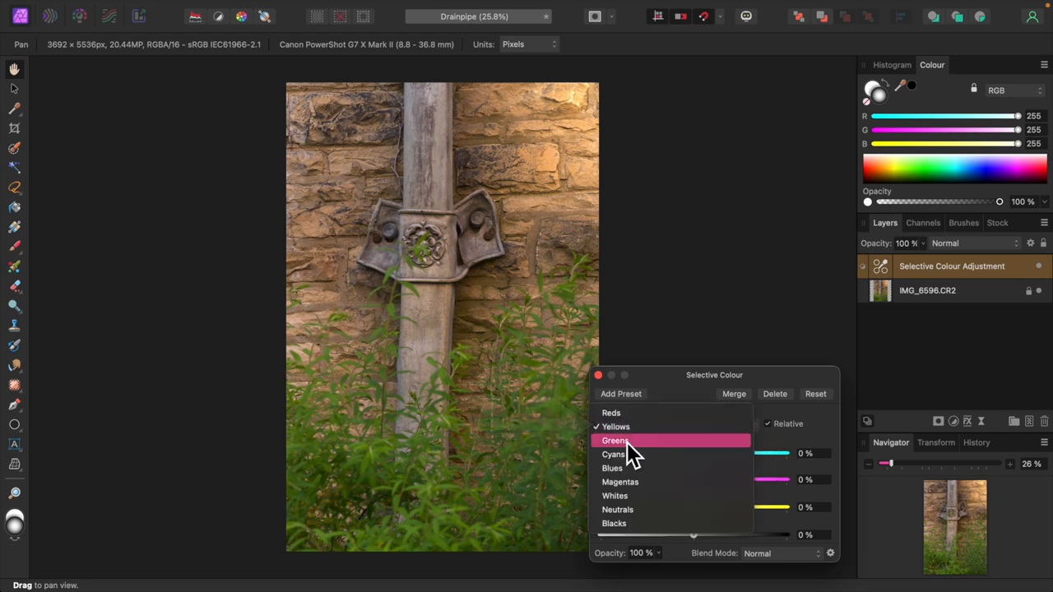
{"action": "left_click", "coordinate": [615, 440]}
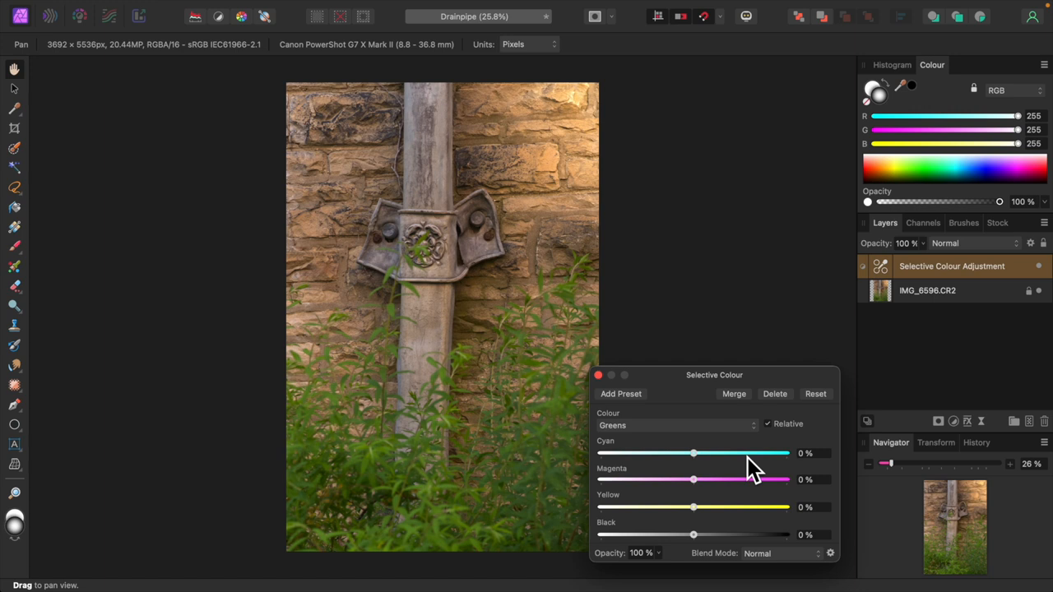
{"action": "mouse_move", "coordinate": [781, 559]}
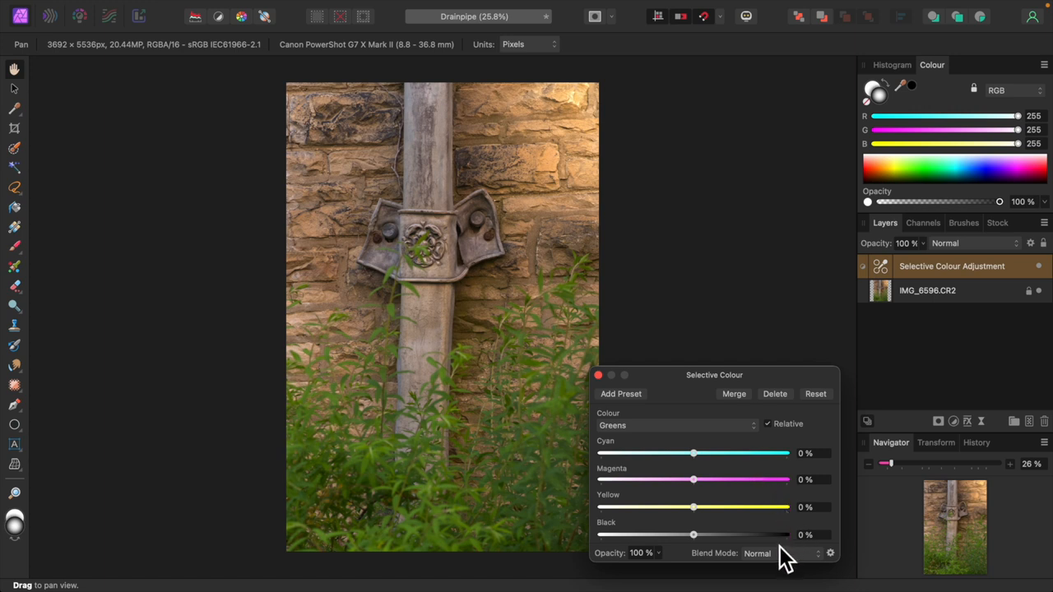
{"action": "mouse_move", "coordinate": [760, 465]}
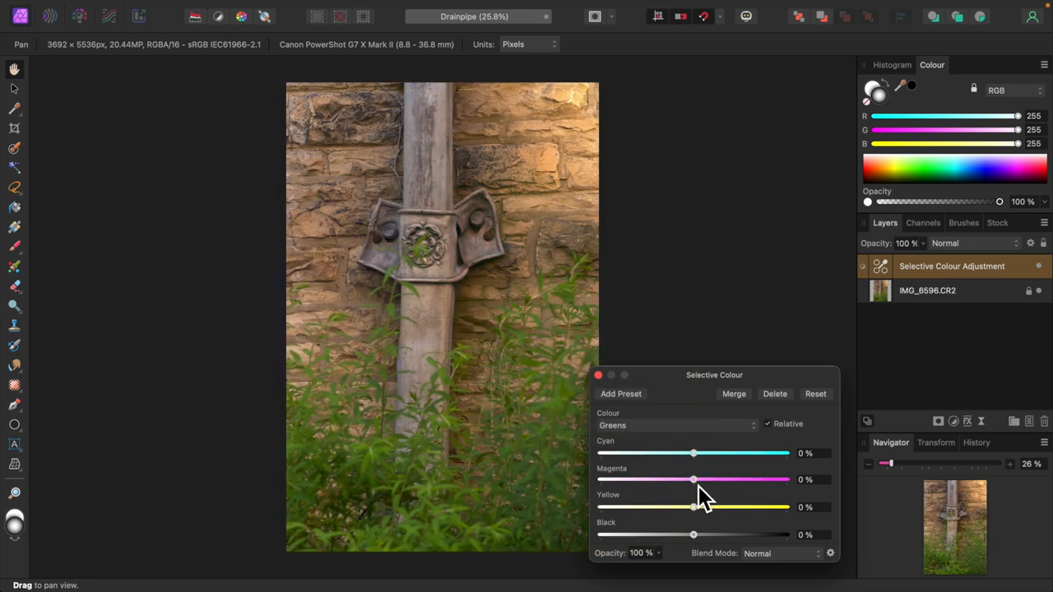
- Set the Greens magenta to 34% and yellow to -14%
{"action": "left_click_drag", "start_coordinate": [693, 480], "coordinate": [717, 479]}
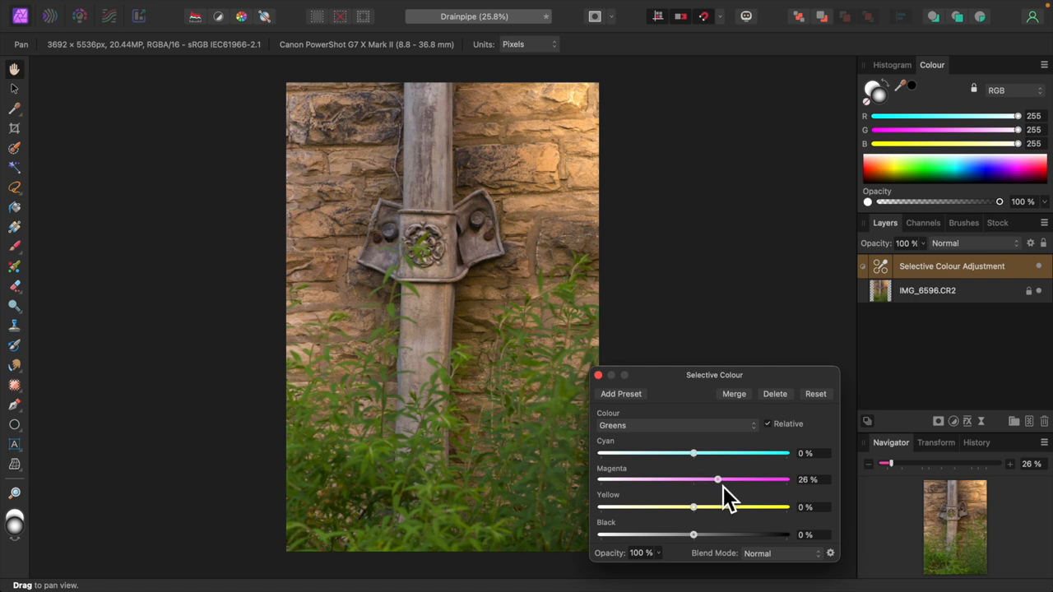
{"action": "left_click_drag", "start_coordinate": [717, 479], "coordinate": [724, 480]}
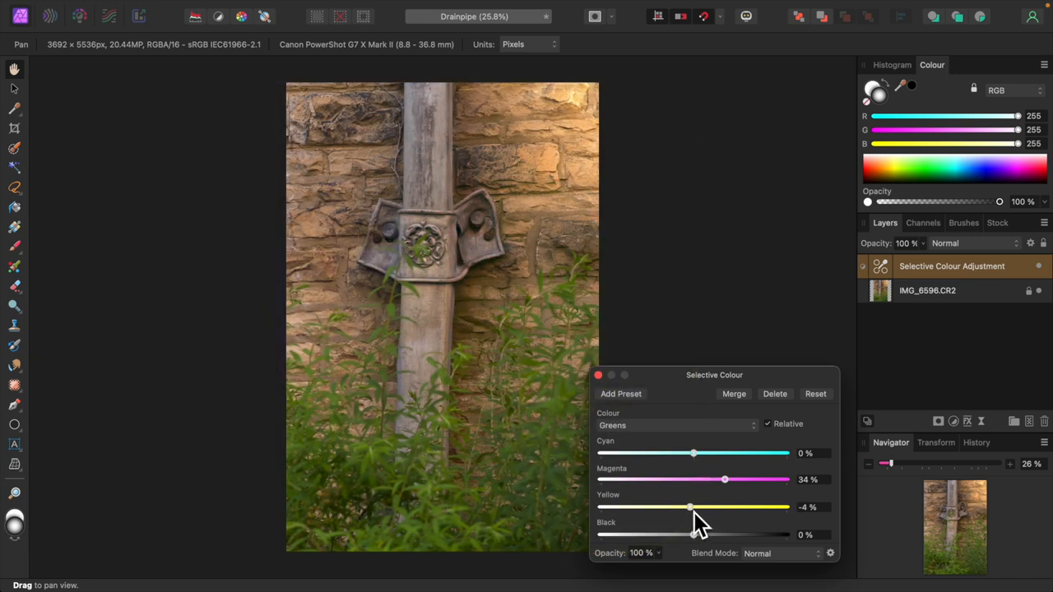
{"action": "left_click_drag", "start_coordinate": [689, 507], "coordinate": [680, 508]}
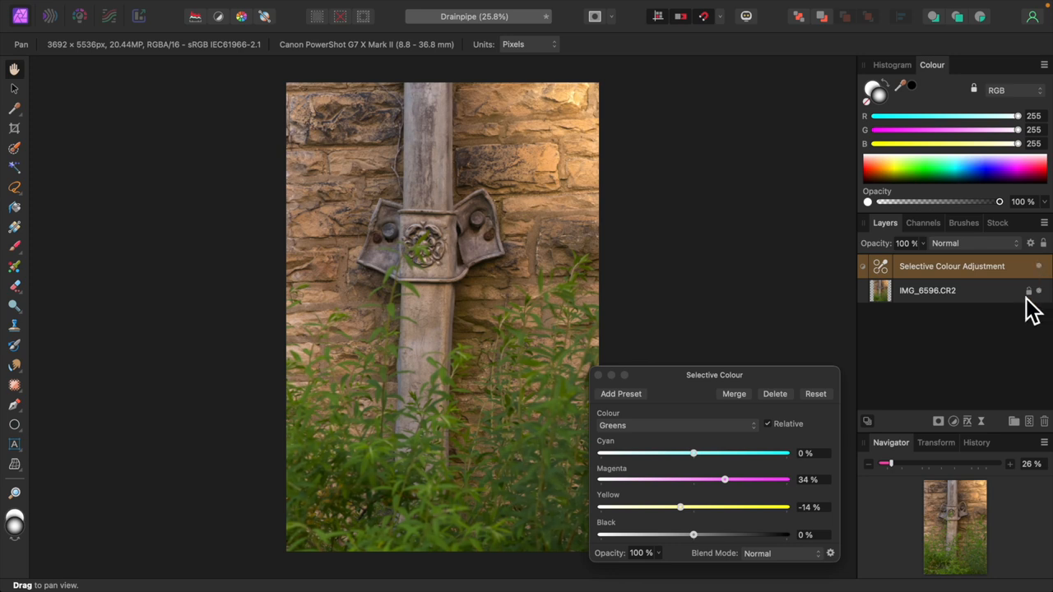
{"action": "mouse_move", "coordinate": [732, 455]}
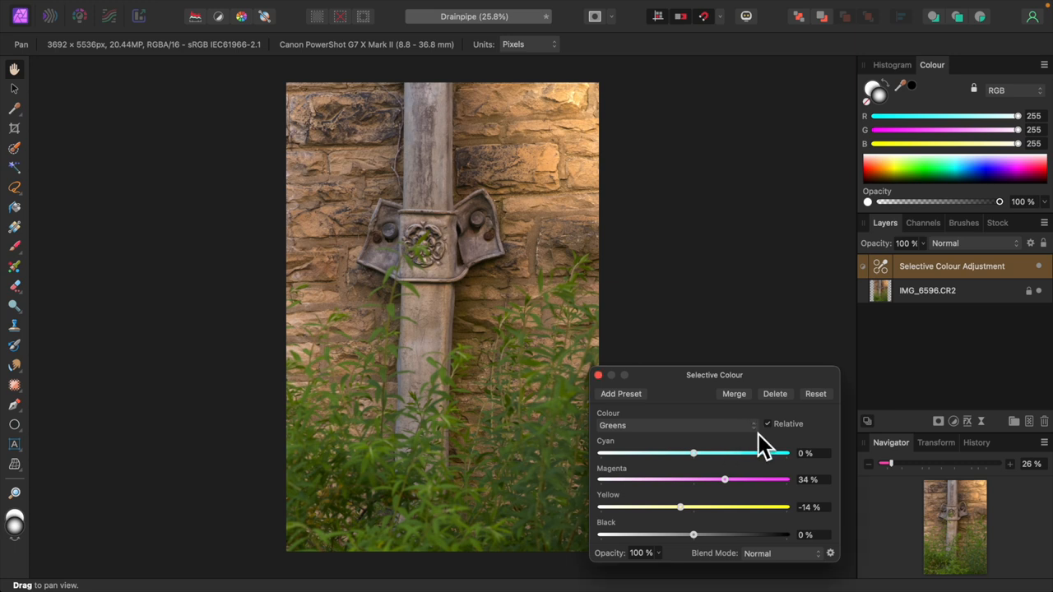
- Switch the Colour range to Reds and set black to 8% and cyan to -15%
{"action": "left_click", "coordinate": [675, 425]}
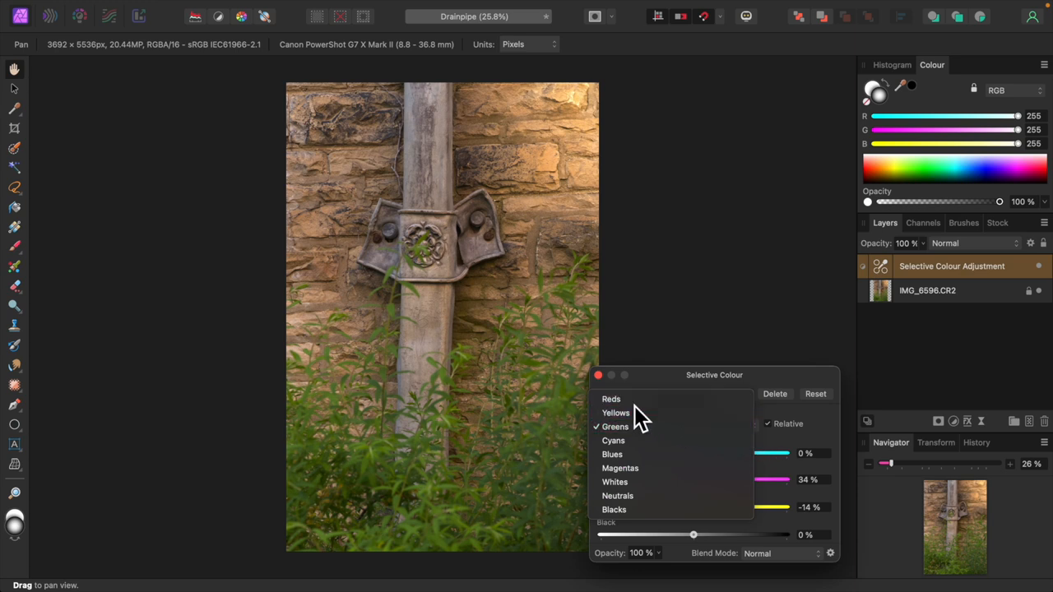
{"action": "left_click", "coordinate": [611, 399]}
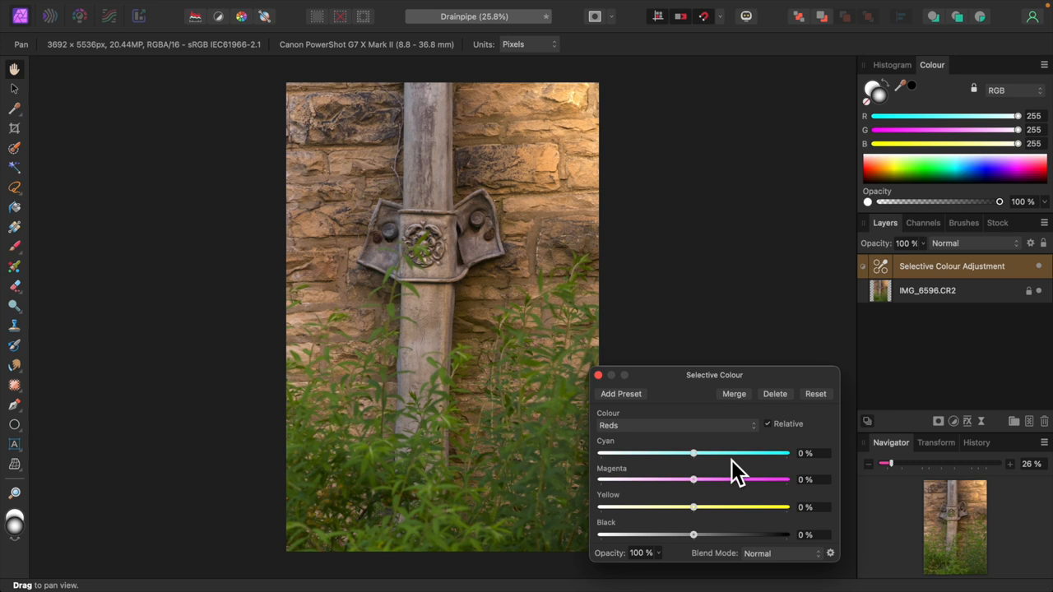
{"action": "mouse_move", "coordinate": [703, 546]}
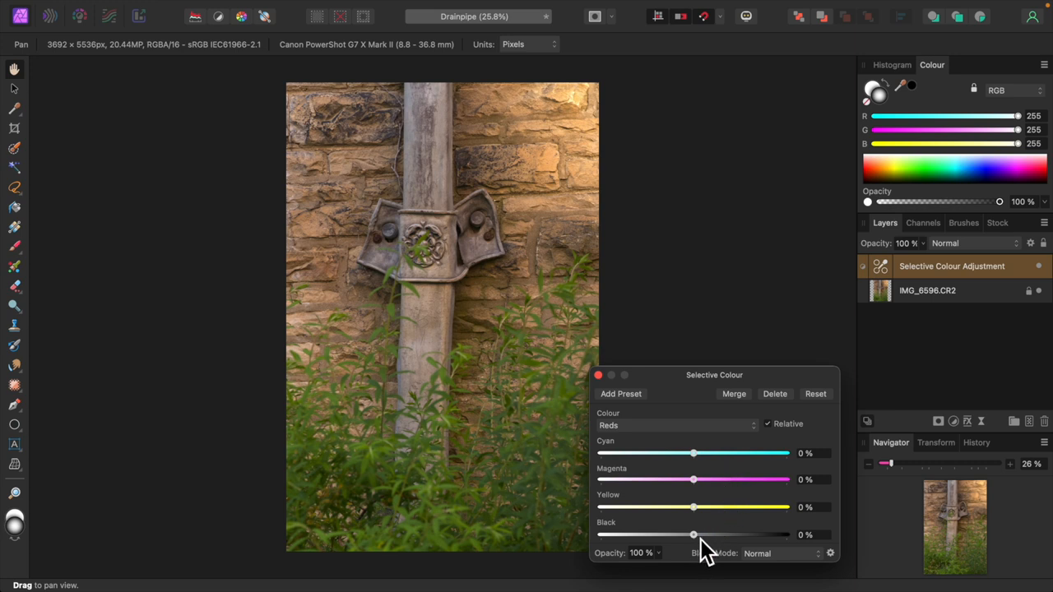
{"action": "left_click_drag", "start_coordinate": [693, 535], "coordinate": [700, 534]}
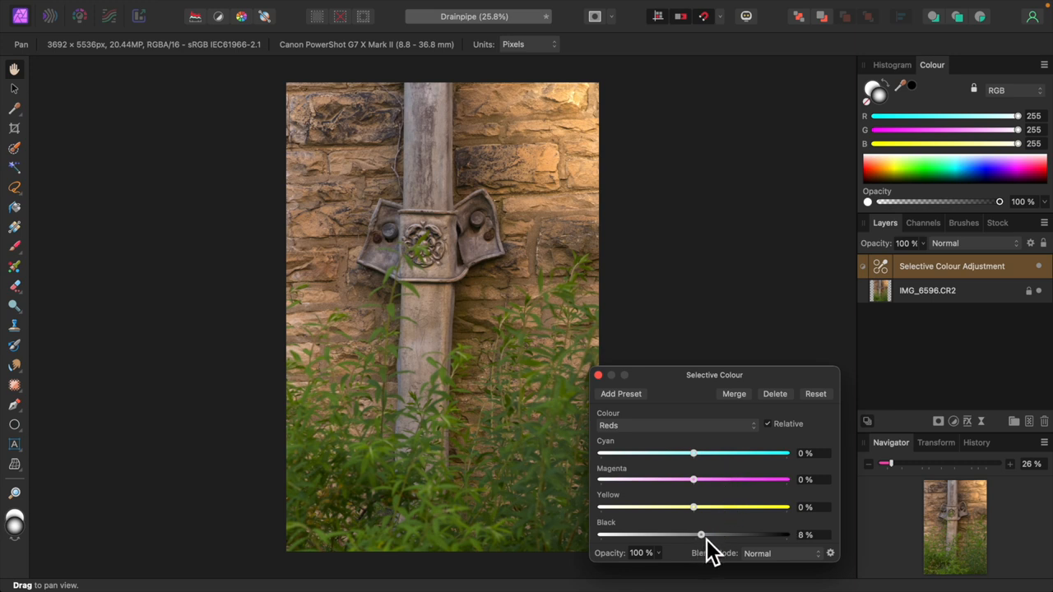
{"action": "mouse_move", "coordinate": [740, 514]}
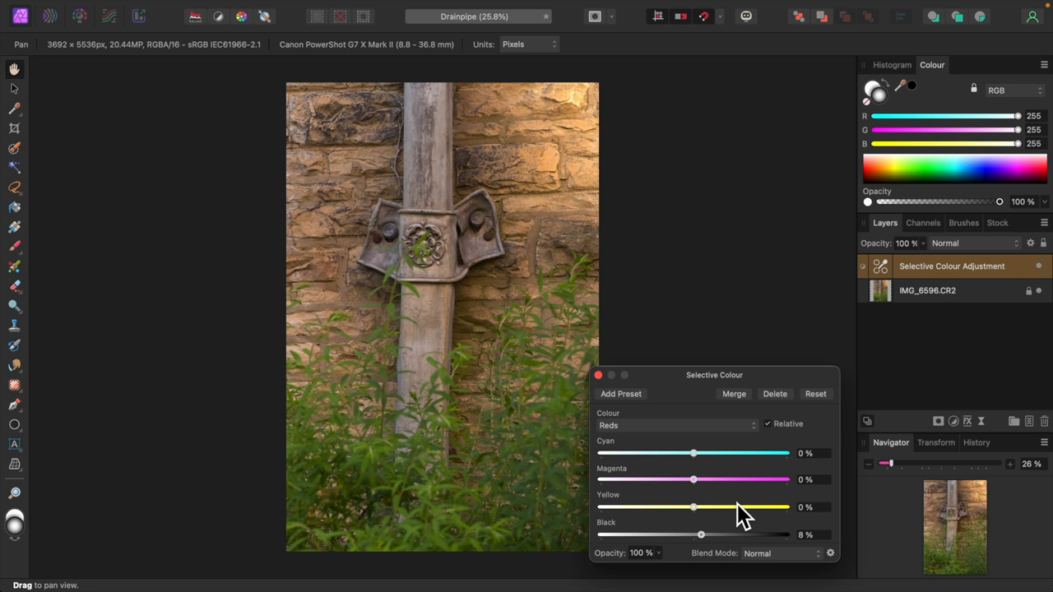
{"action": "left_click_drag", "start_coordinate": [693, 454], "coordinate": [690, 453]}
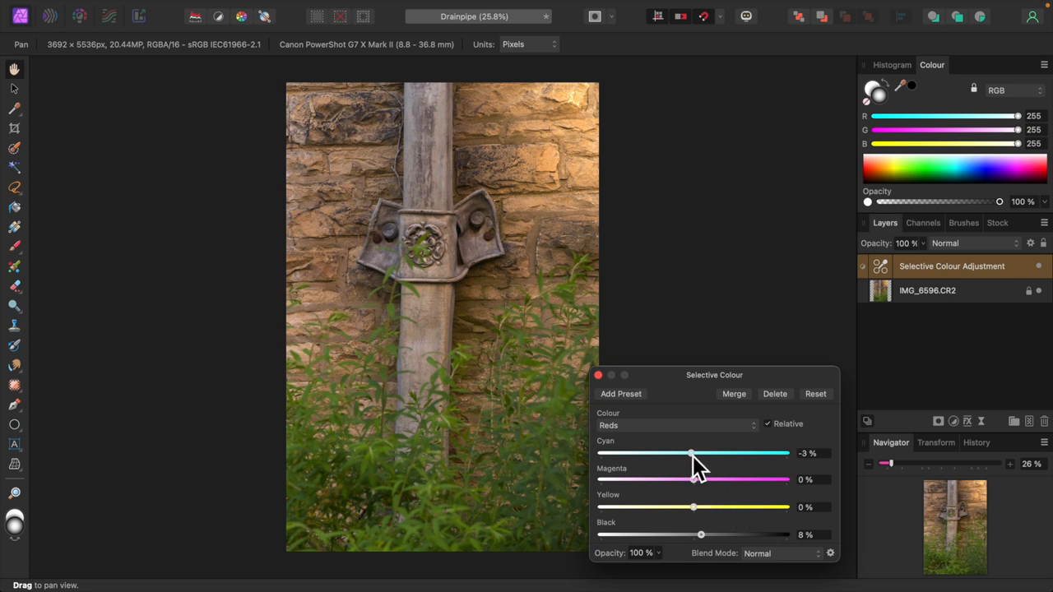
{"action": "left_click_drag", "start_coordinate": [690, 453], "coordinate": [679, 453]}
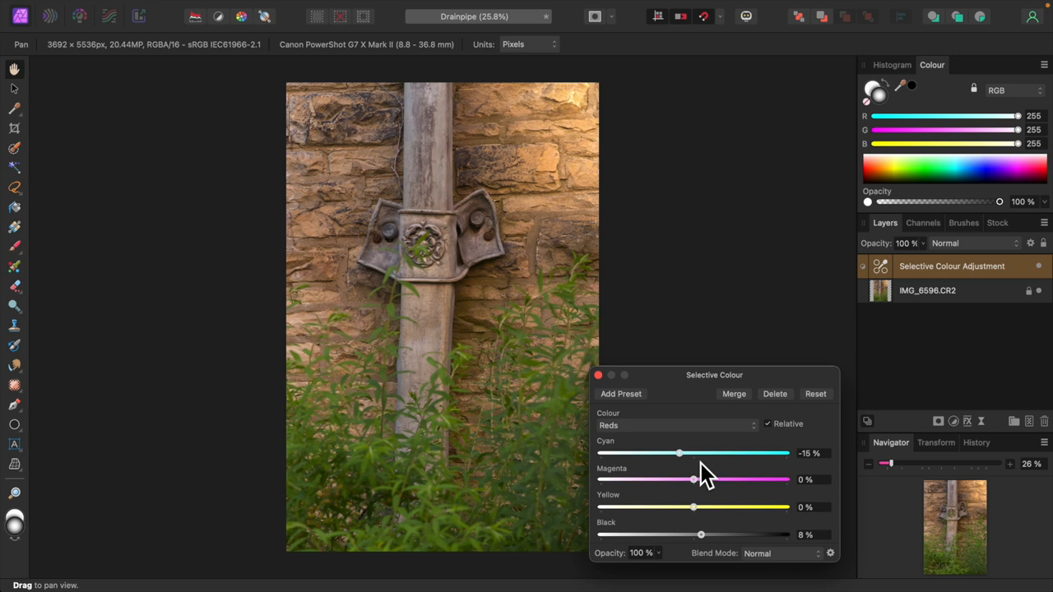
{"action": "mouse_move", "coordinate": [747, 452]}
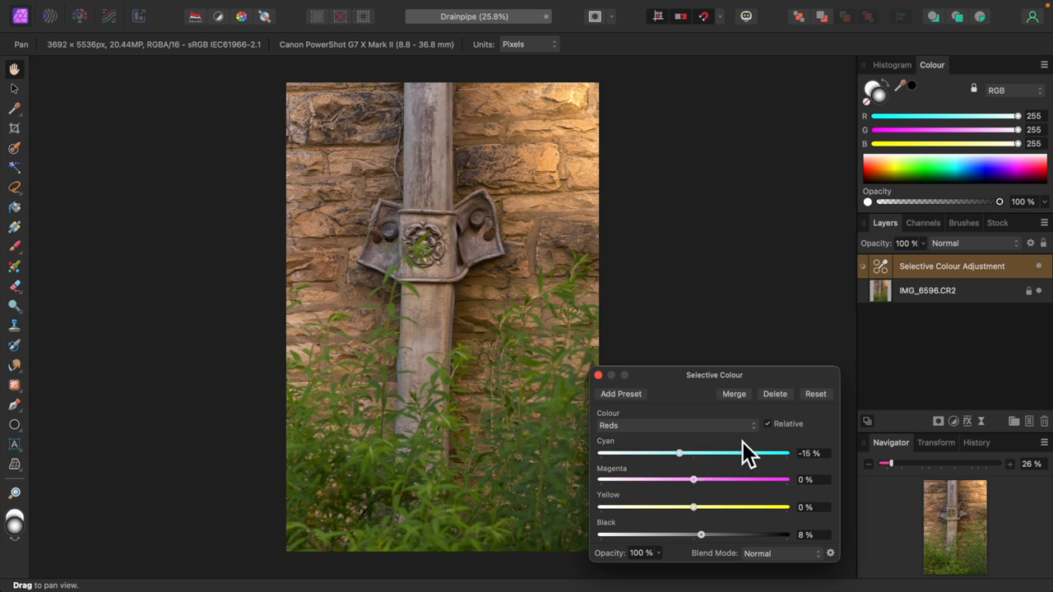
- Set the Yellows black to 10% and close the Selective Colour settings
{"action": "left_click", "coordinate": [675, 426]}
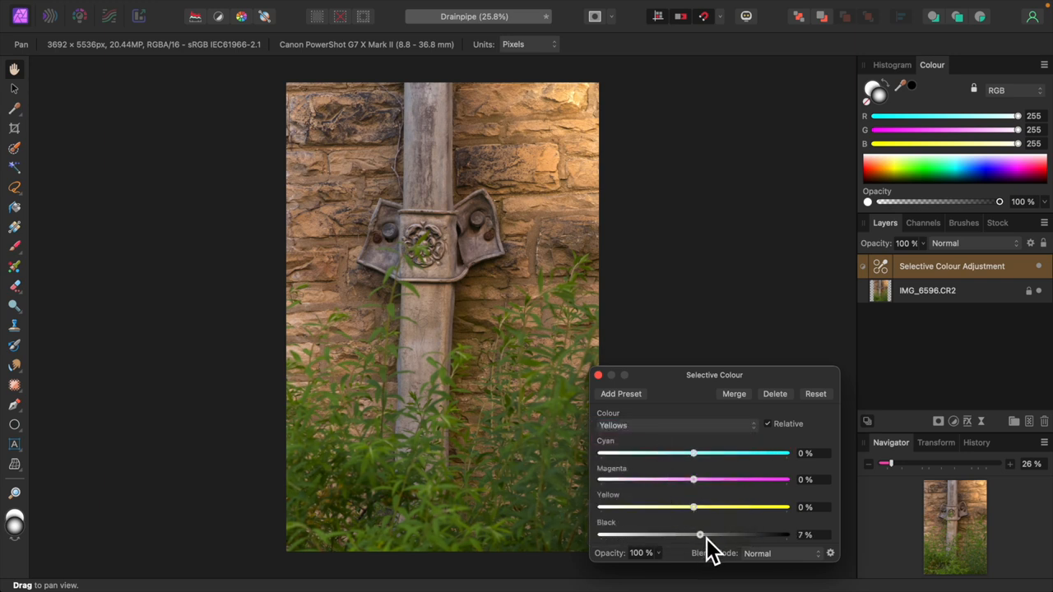
{"action": "left_click_drag", "start_coordinate": [699, 534], "coordinate": [701, 535]}
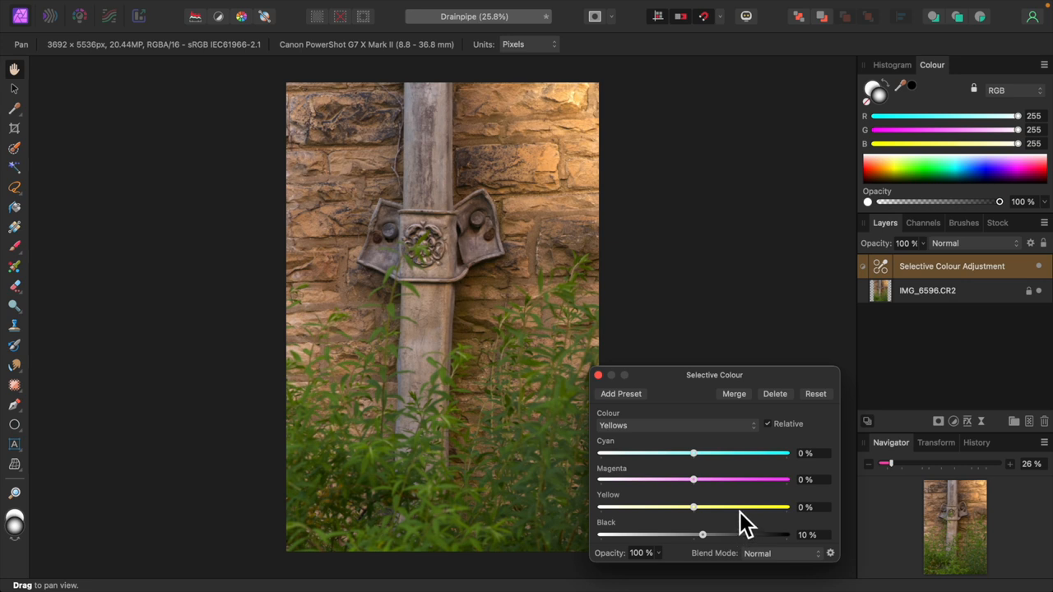
{"action": "mouse_move", "coordinate": [613, 395]}
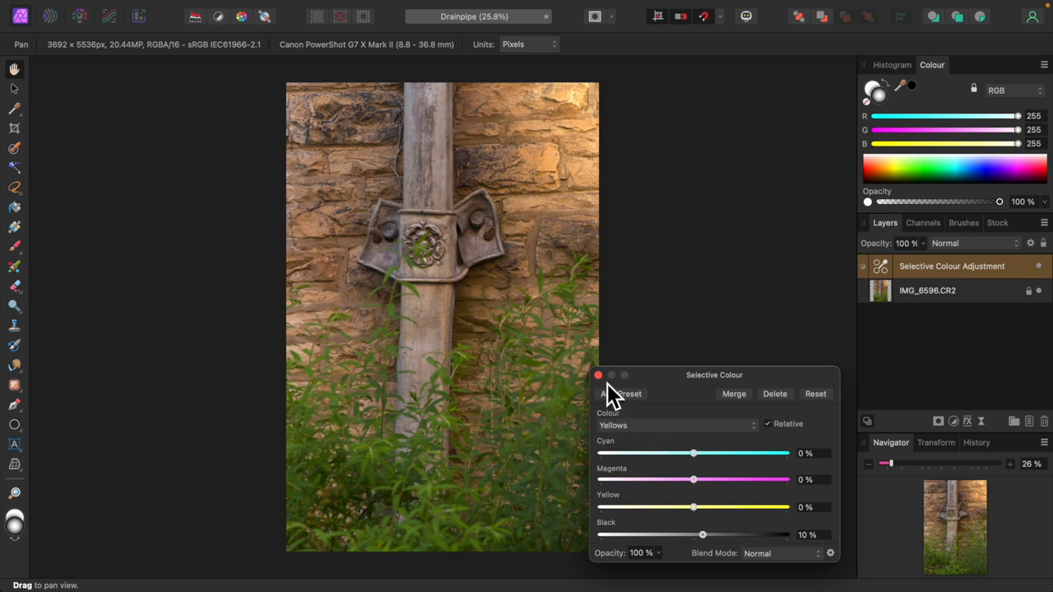
{"action": "left_click", "coordinate": [598, 374]}
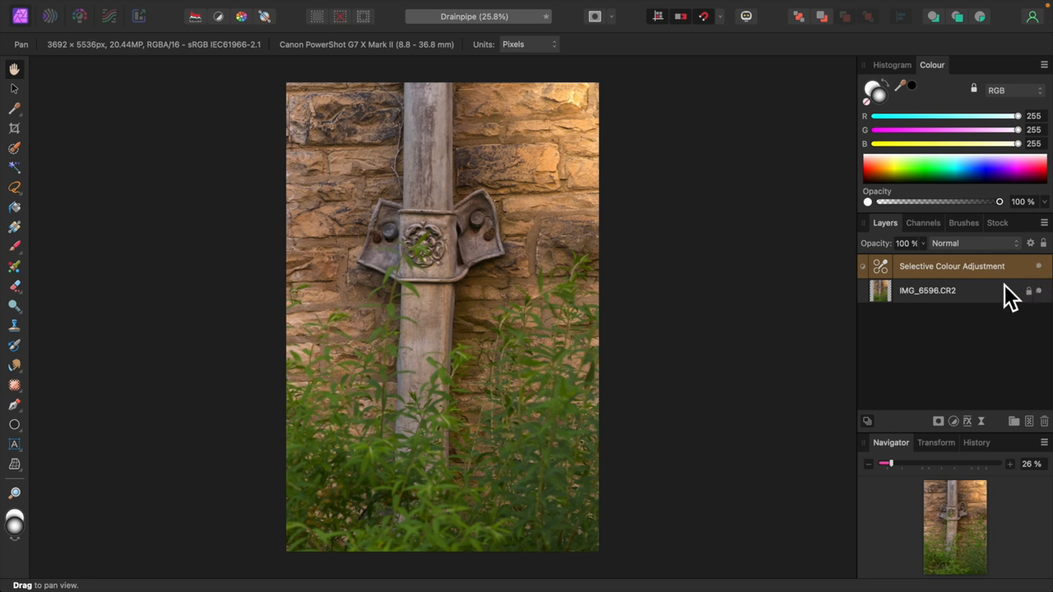
{"action": "mouse_move", "coordinate": [853, 342]}
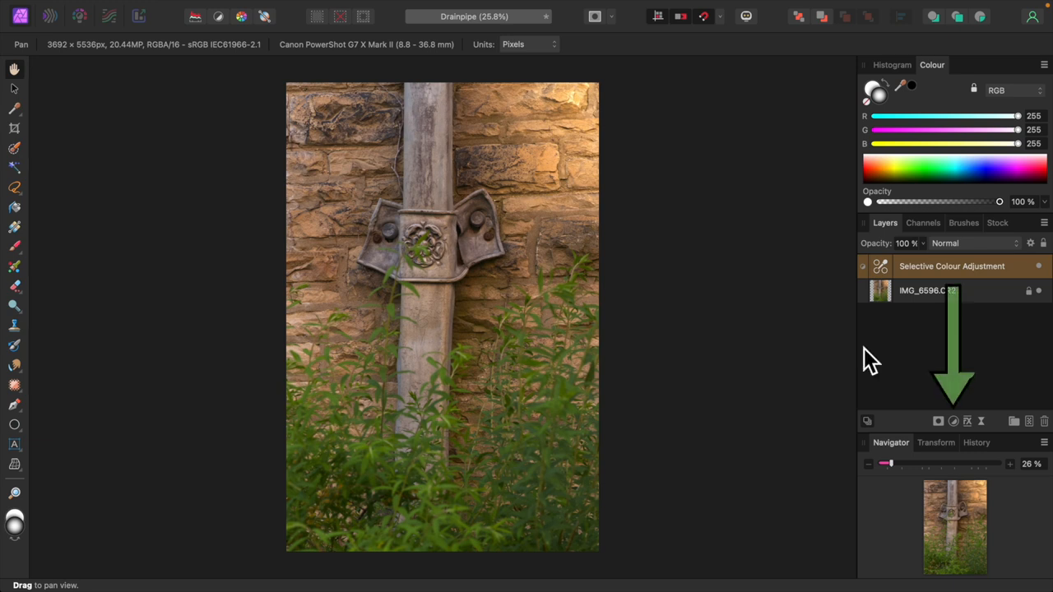
- Add a Brightness / Contrast adjustment with brightness 5% and contrast left at 0%
{"action": "left_click", "coordinate": [952, 421]}
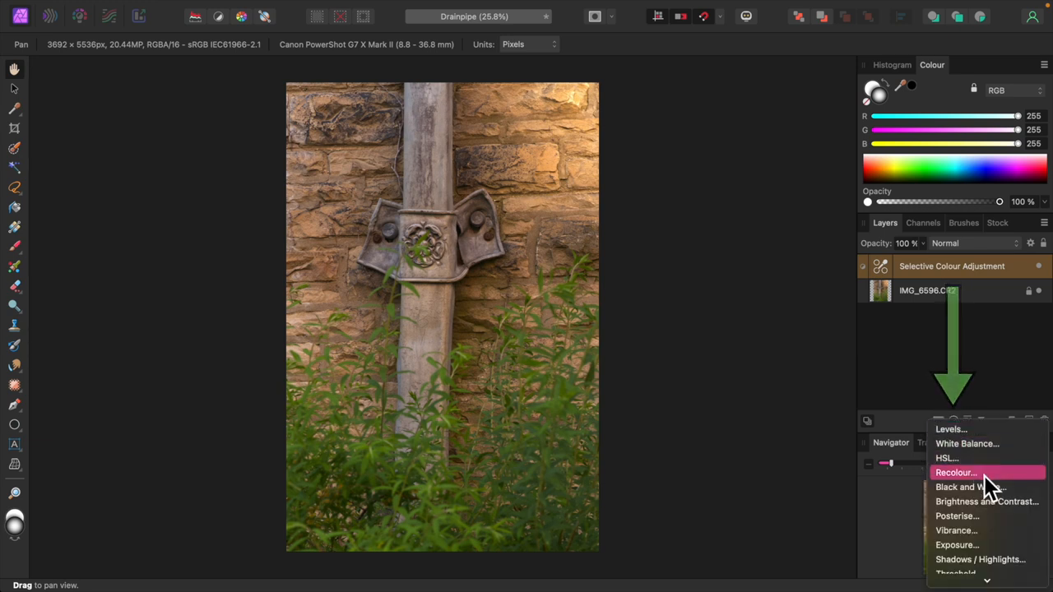
{"action": "left_click", "coordinate": [987, 501]}
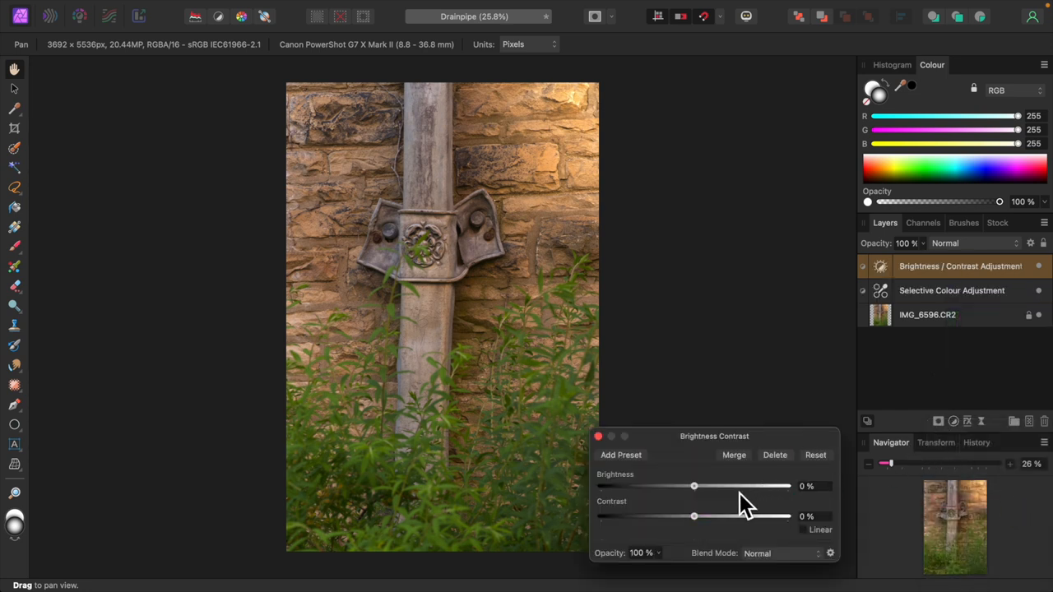
{"action": "mouse_move", "coordinate": [703, 502]}
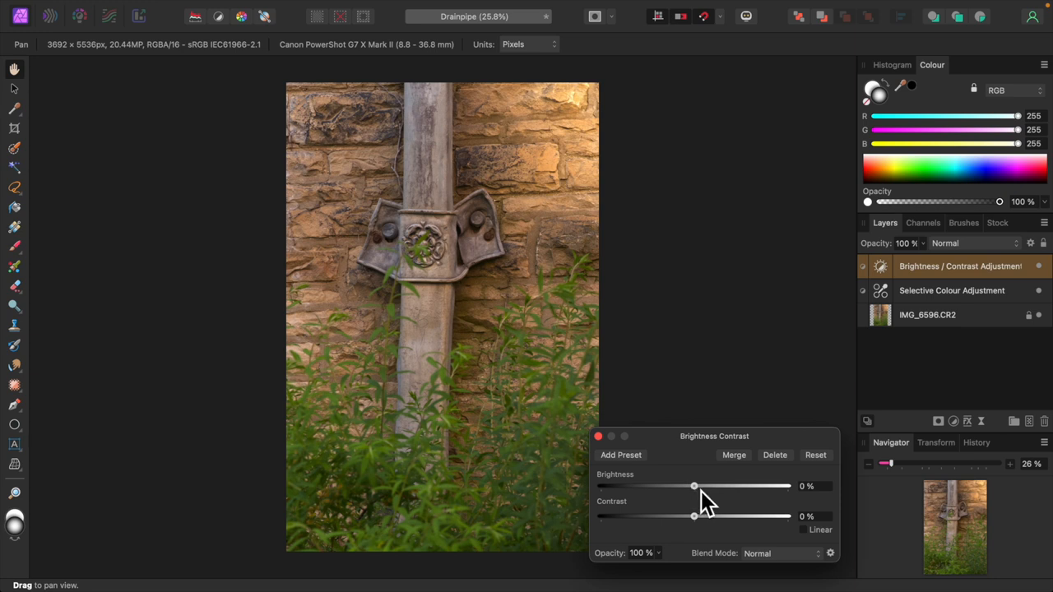
{"action": "left_click_drag", "start_coordinate": [695, 485], "coordinate": [699, 485]}
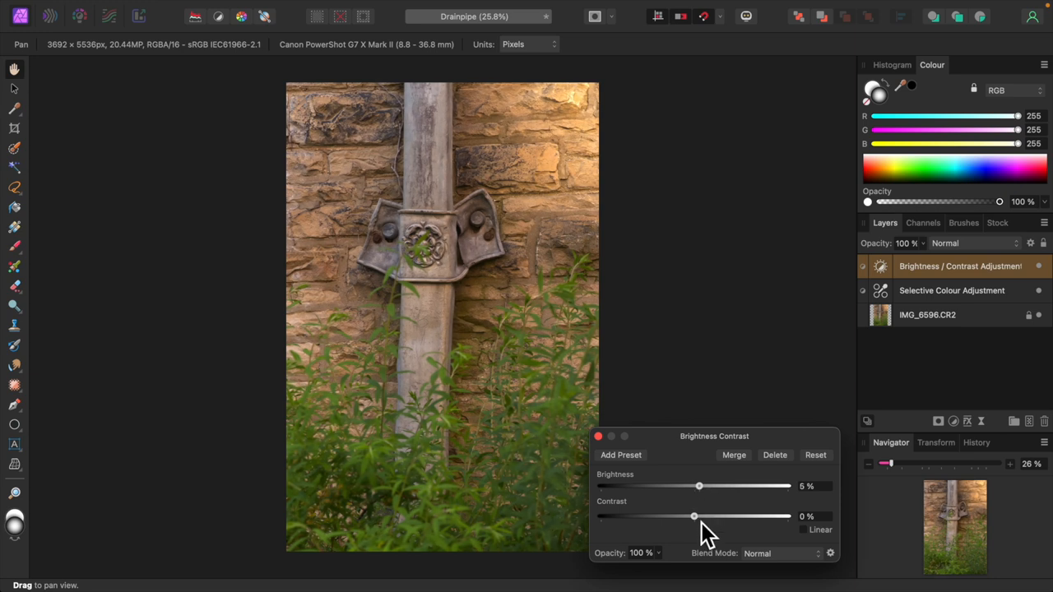
{"action": "left_click_drag", "start_coordinate": [693, 516], "coordinate": [703, 516]}
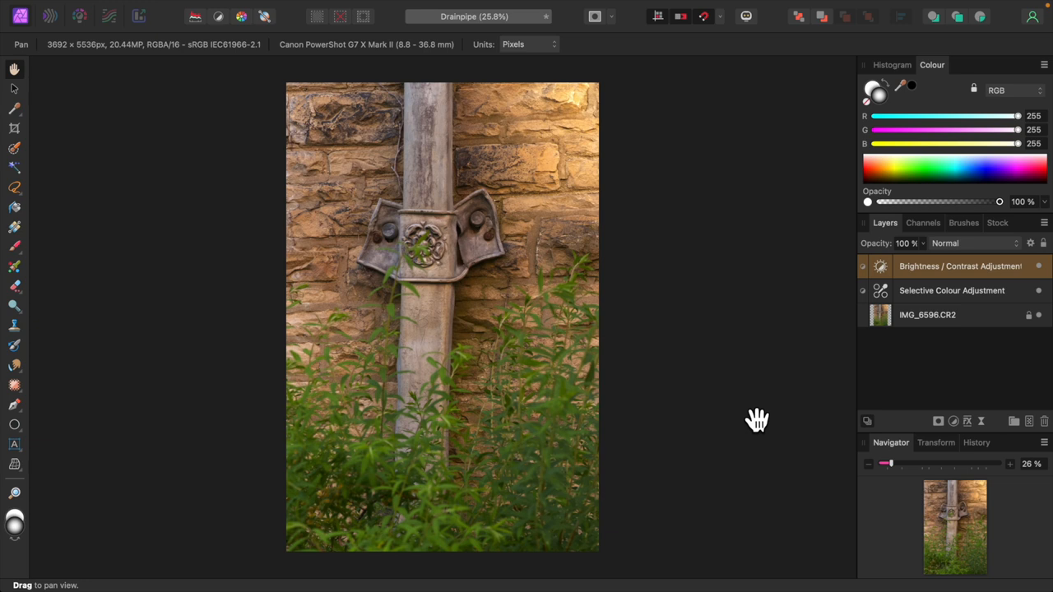
{"action": "mouse_move", "coordinate": [754, 424]}
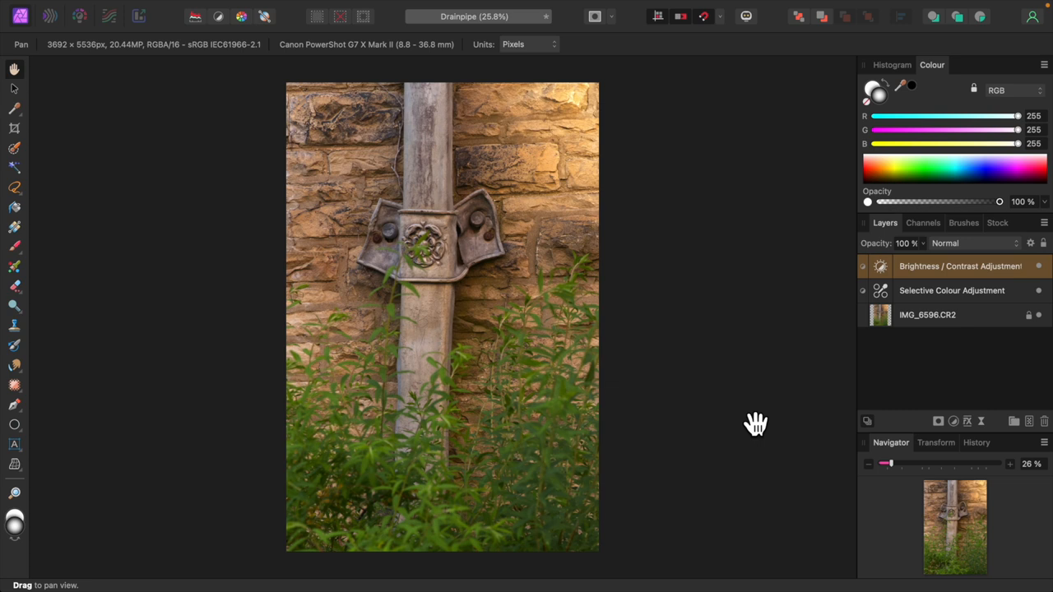
{"action": "mouse_move", "coordinate": [775, 391]}
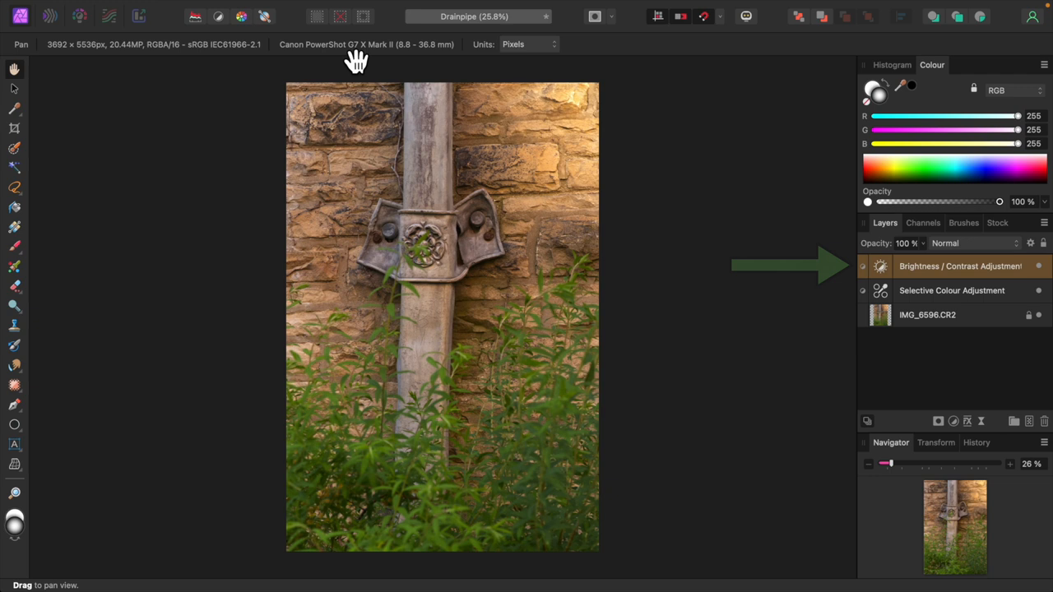
- Give the Brightness / Contrast layer a black mask and switch to a soft Paint Brush
{"action": "left_click", "coordinate": [267, 7]}
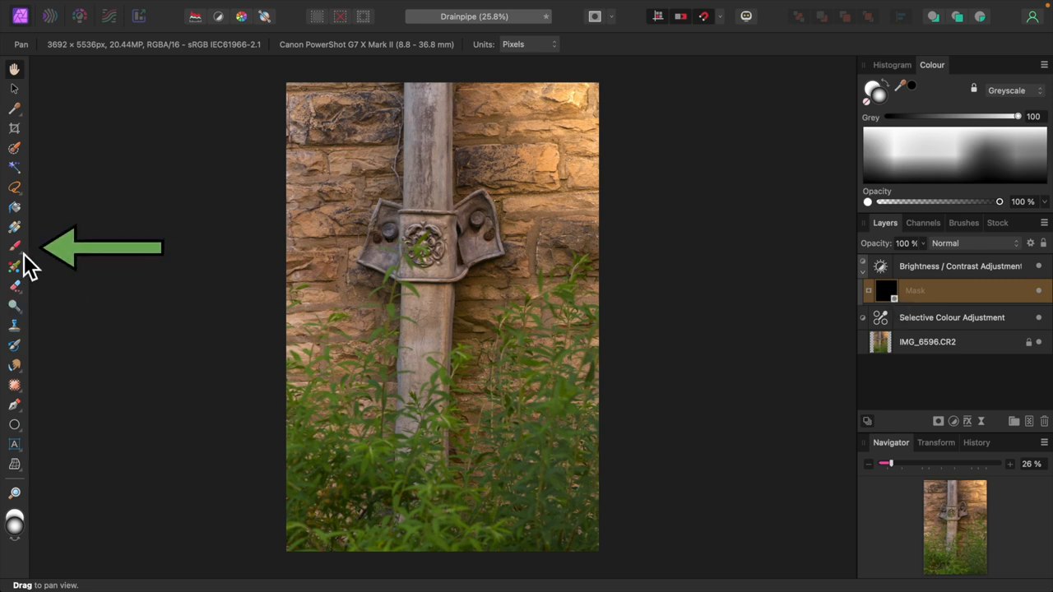
{"action": "left_click", "coordinate": [14, 245]}
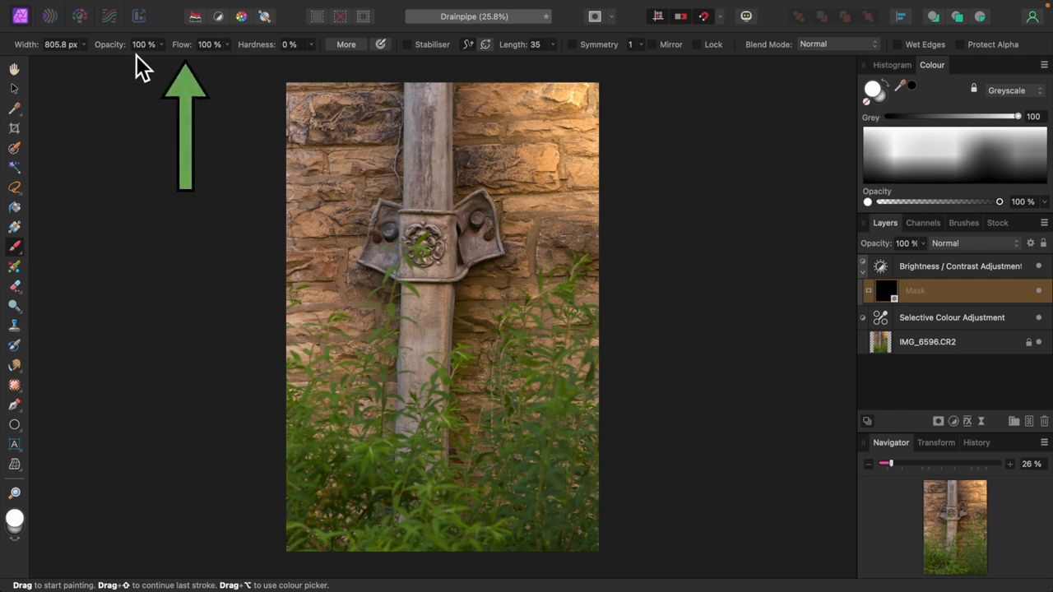
{"action": "mouse_move", "coordinate": [294, 65]}
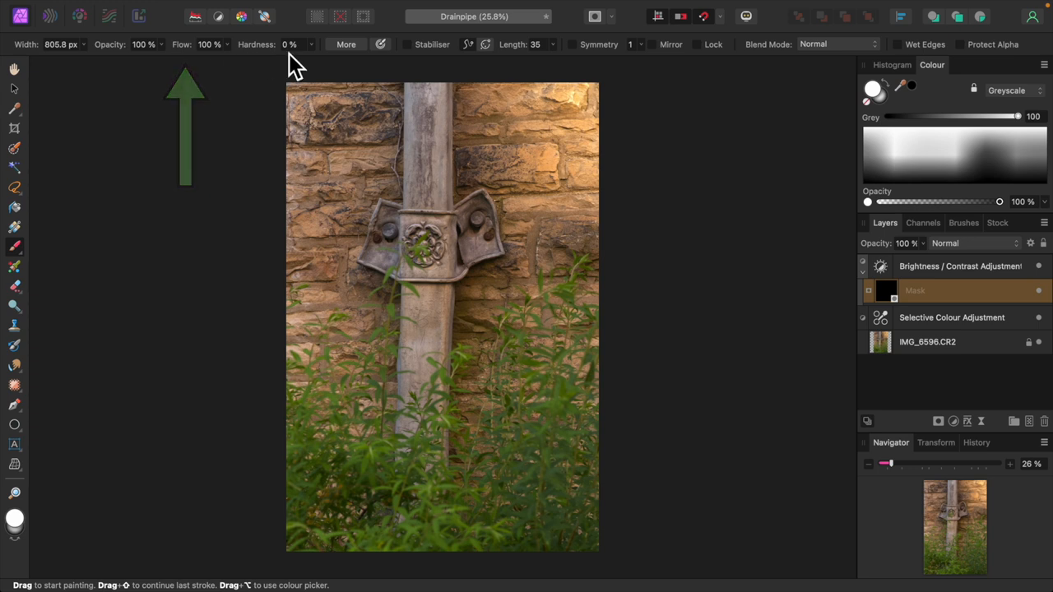
{"action": "mouse_move", "coordinate": [289, 44]}
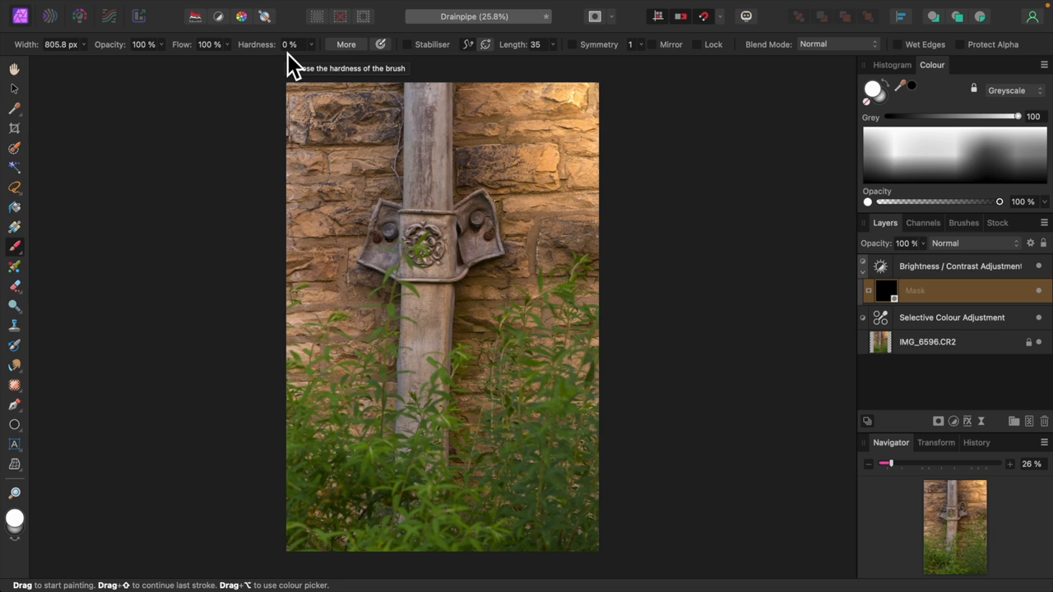
{"action": "mouse_move", "coordinate": [440, 165]}
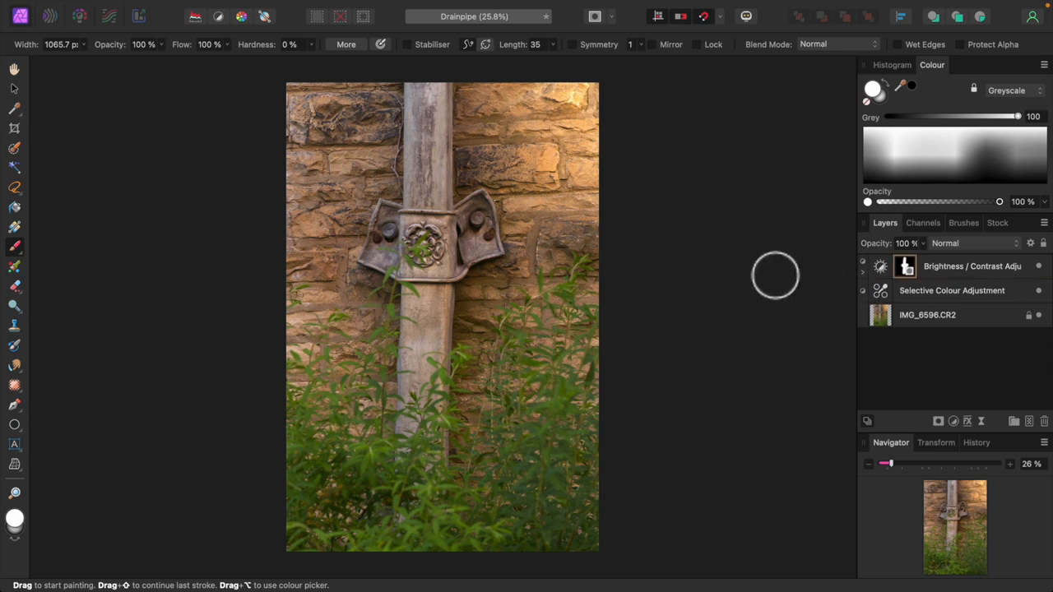
{"action": "mouse_move", "coordinate": [773, 274]}
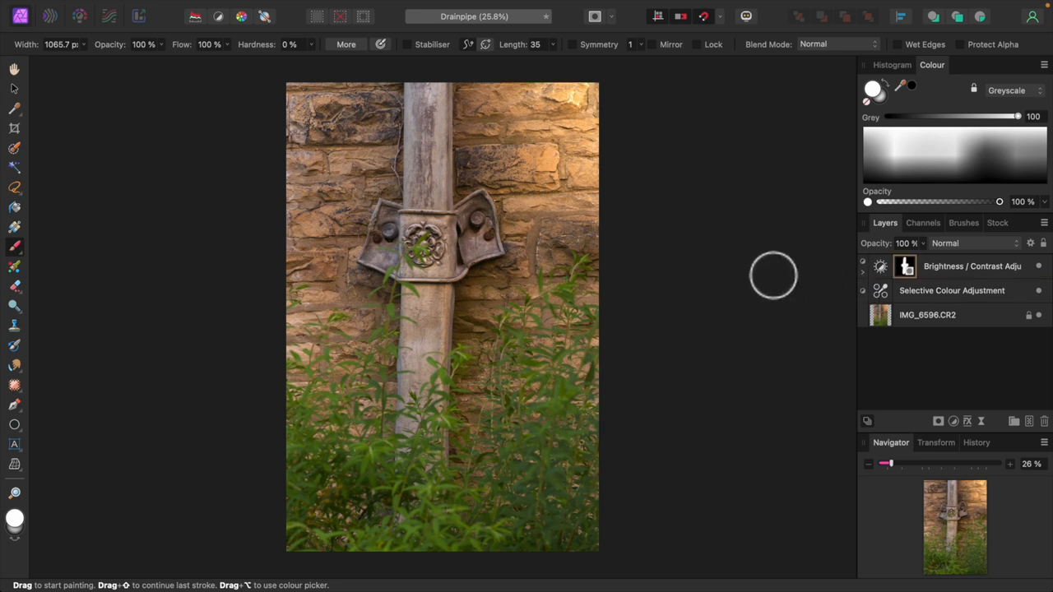
- Add a Shadows / Highlights adjustment with shadows at -16% and give it a mask
{"action": "left_click", "coordinate": [953, 420]}
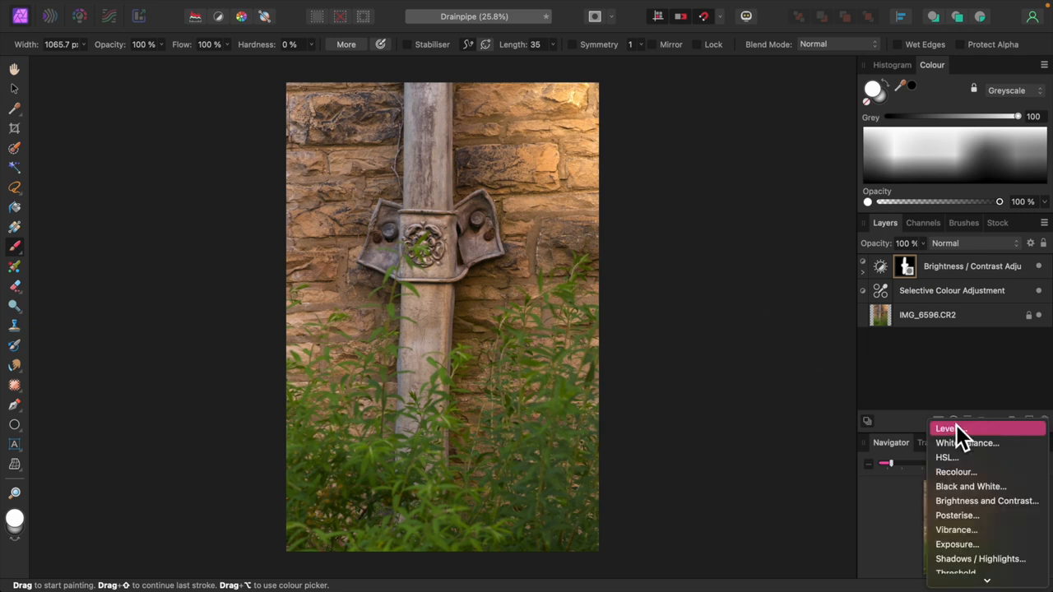
{"action": "mouse_move", "coordinate": [981, 558]}
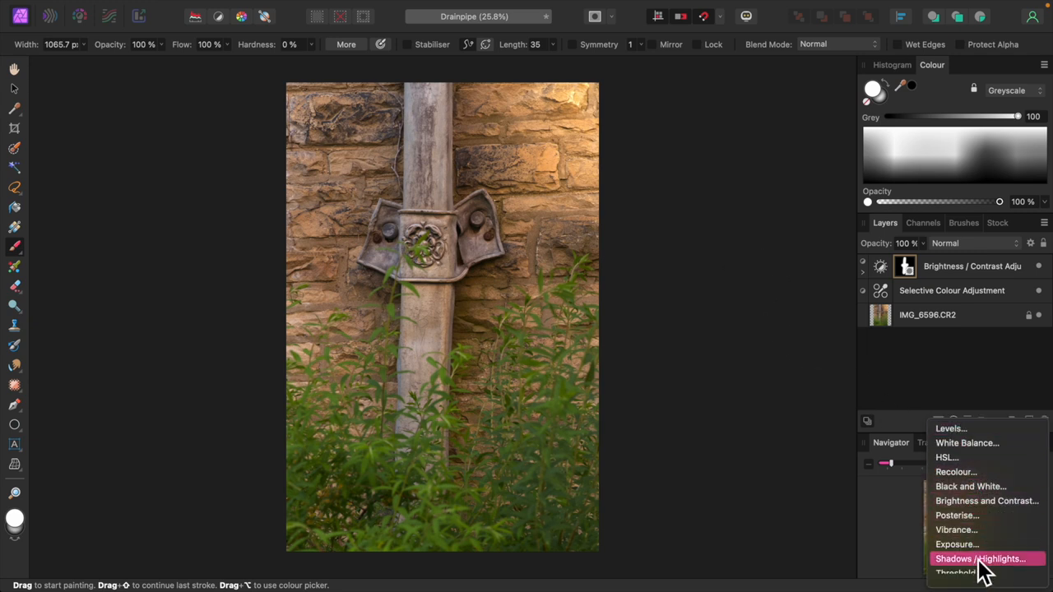
{"action": "left_click", "coordinate": [979, 558]}
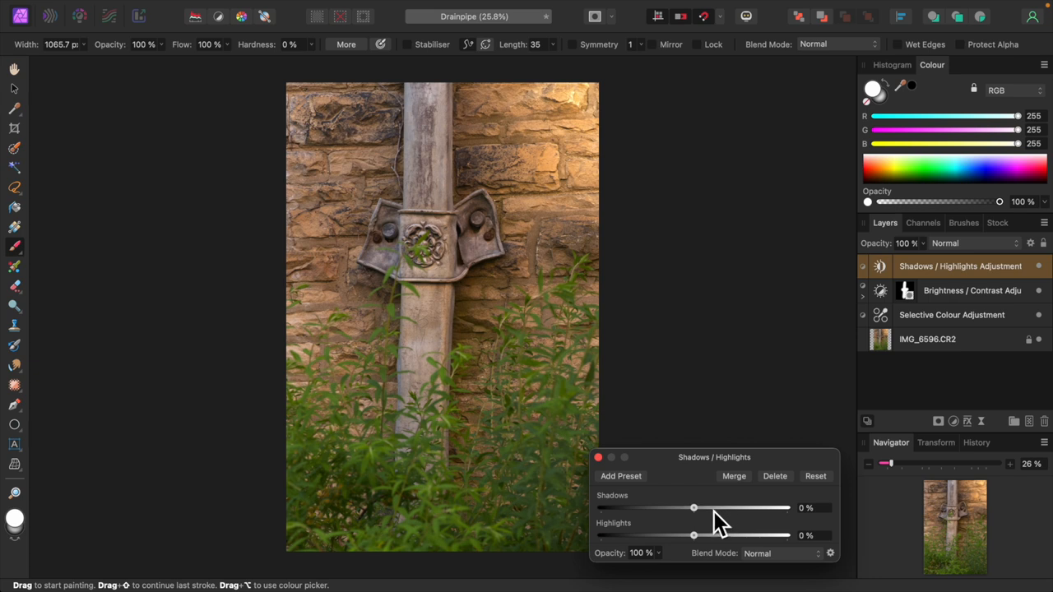
{"action": "mouse_move", "coordinate": [699, 524]}
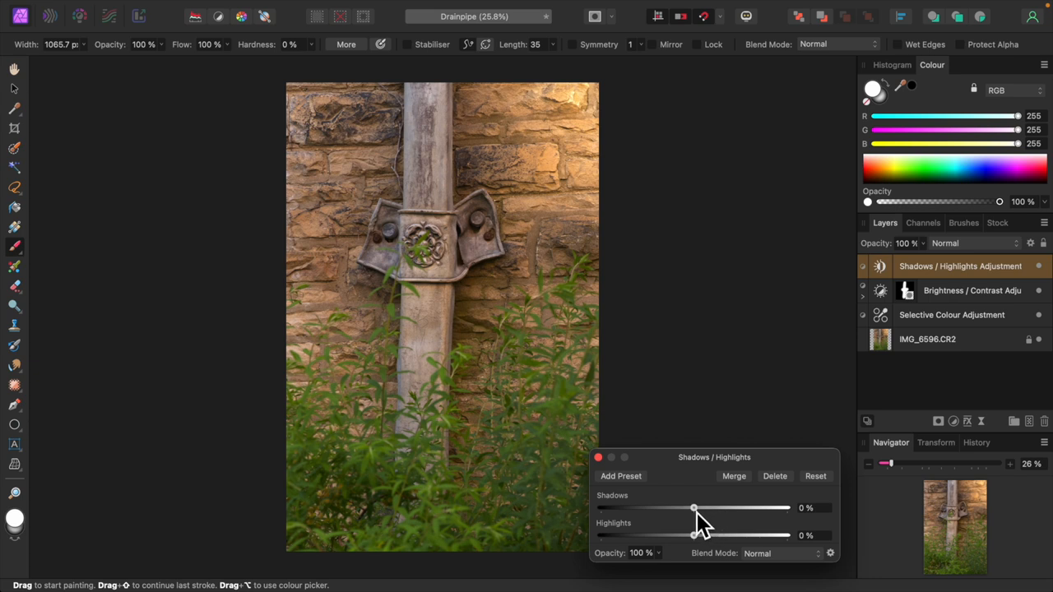
{"action": "left_click_drag", "start_coordinate": [693, 507], "coordinate": [686, 507]}
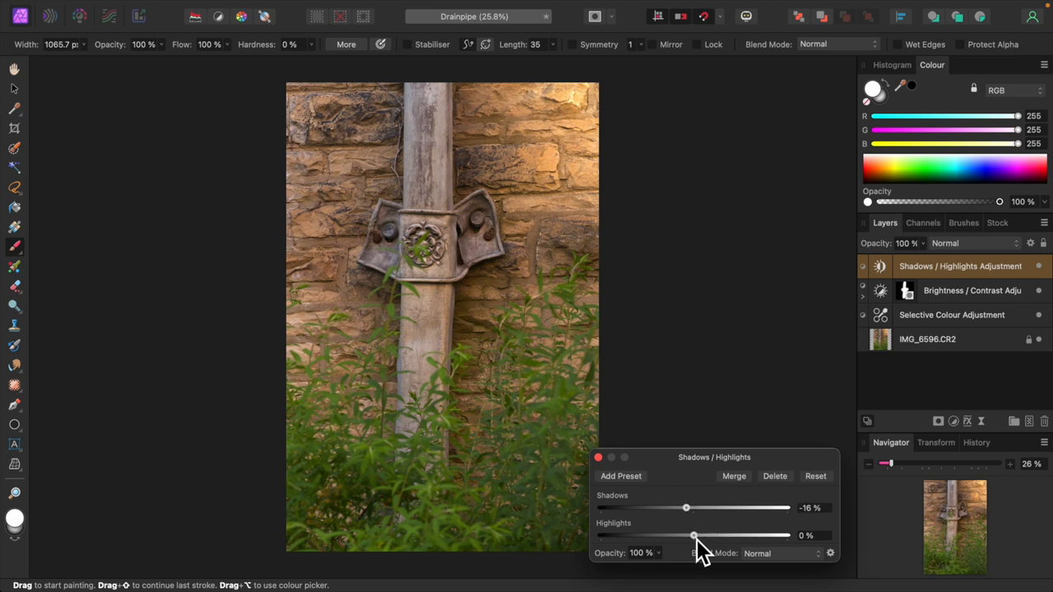
{"action": "left_click_drag", "start_coordinate": [693, 535], "coordinate": [702, 536]}
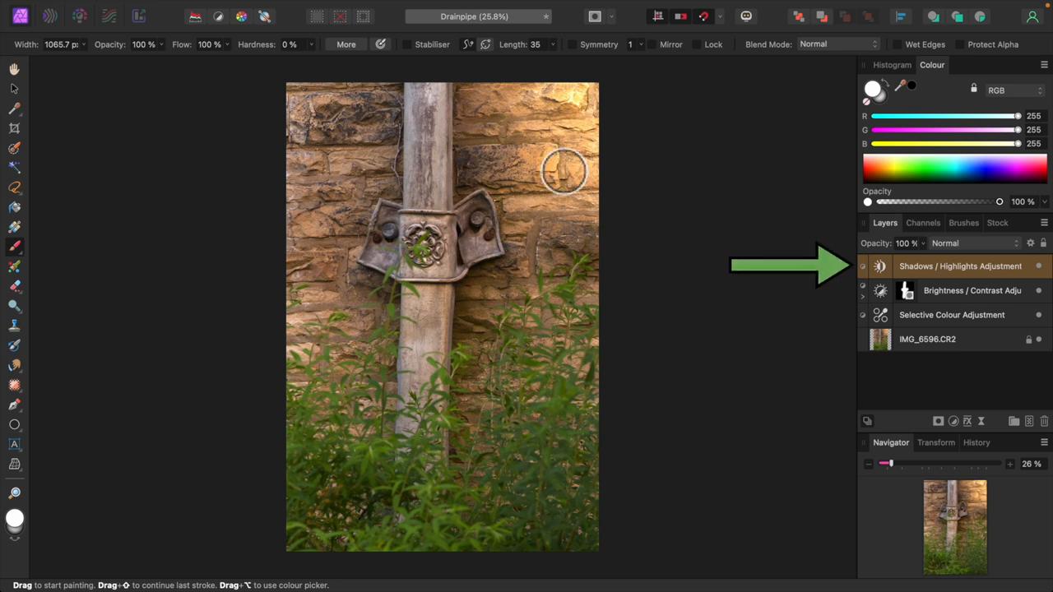
{"action": "left_click", "coordinate": [266, 8]}
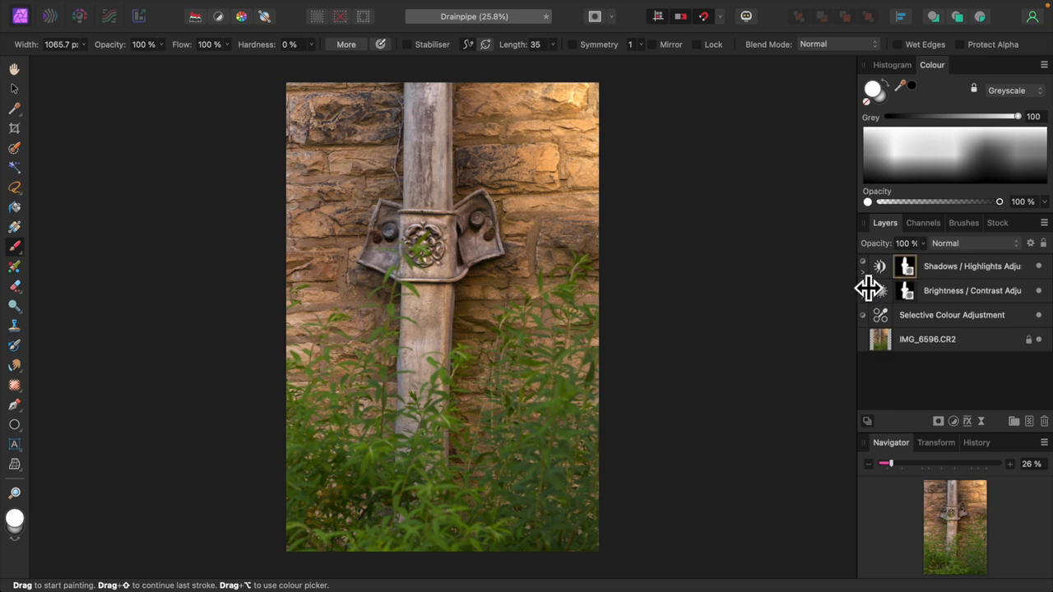
{"action": "mouse_move", "coordinate": [779, 305]}
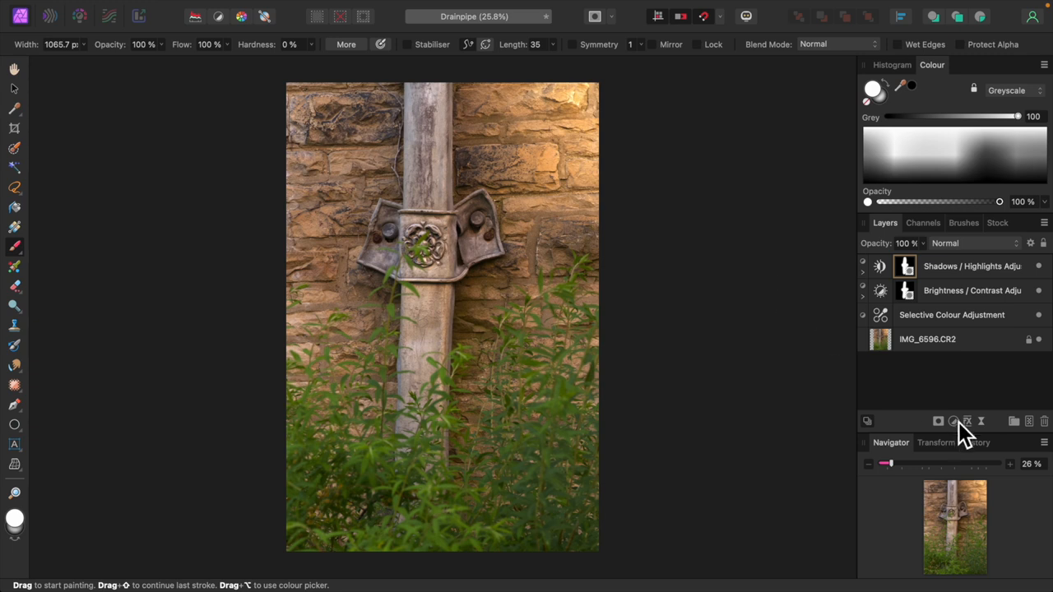
- Add a second Brightness / Contrast adjustment at -6% brightness and close its settings
{"action": "left_click", "coordinate": [953, 421]}
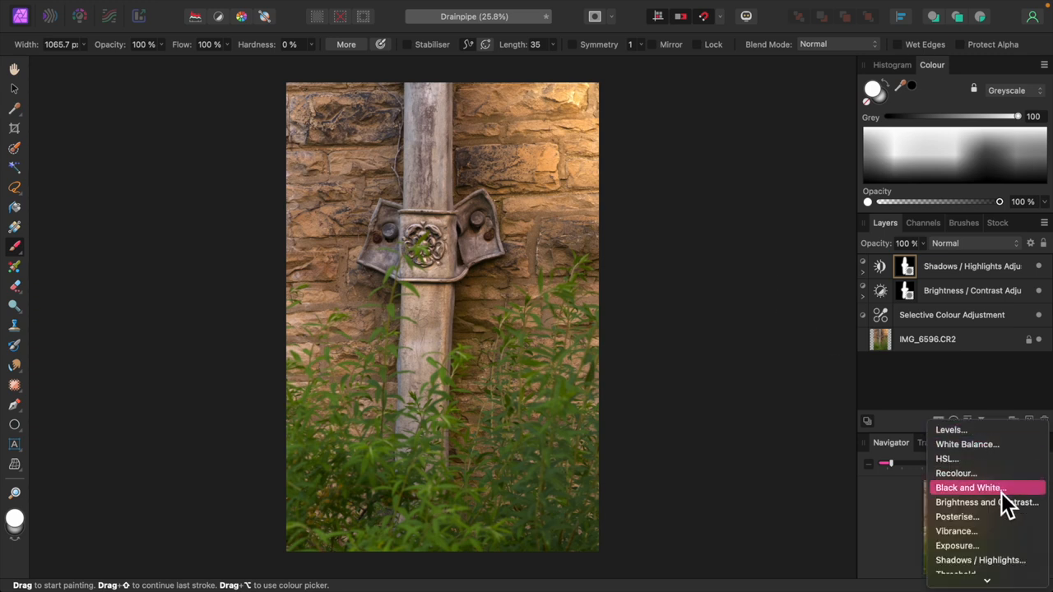
{"action": "left_click", "coordinate": [986, 502]}
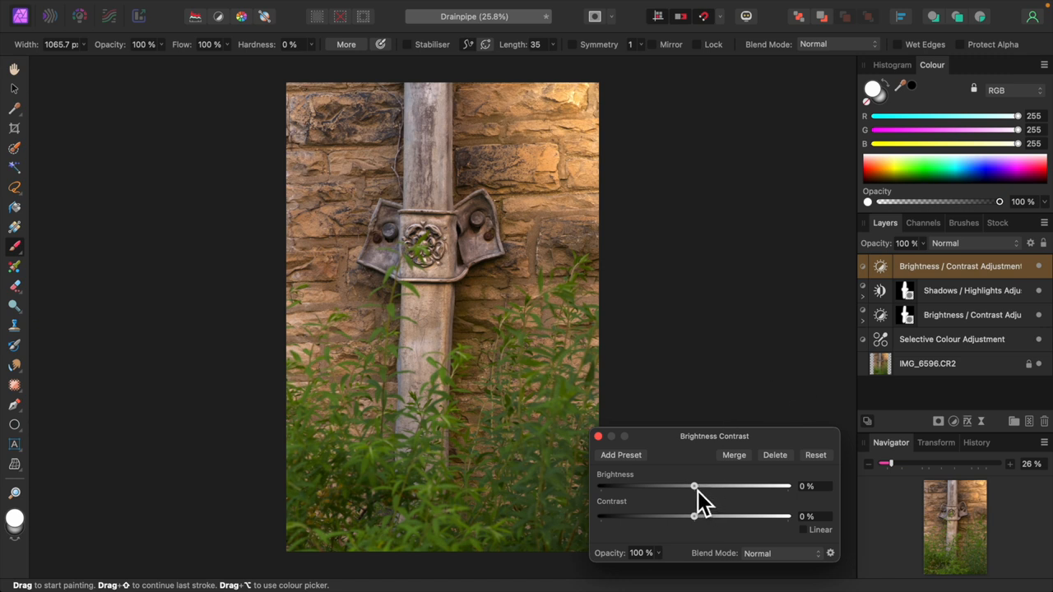
{"action": "left_click_drag", "start_coordinate": [693, 485], "coordinate": [688, 485]}
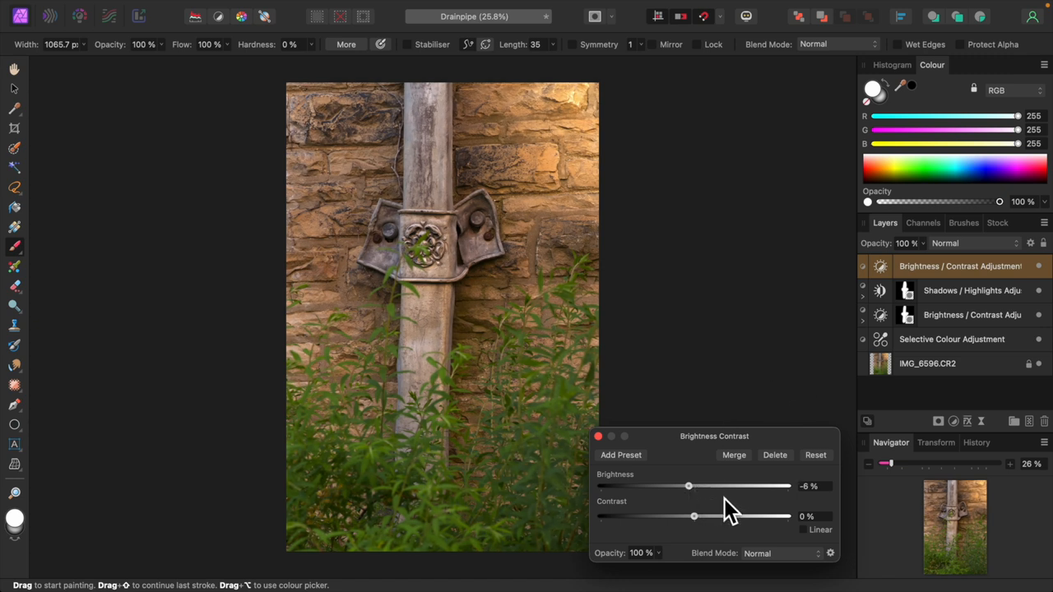
{"action": "left_click", "coordinate": [598, 436]}
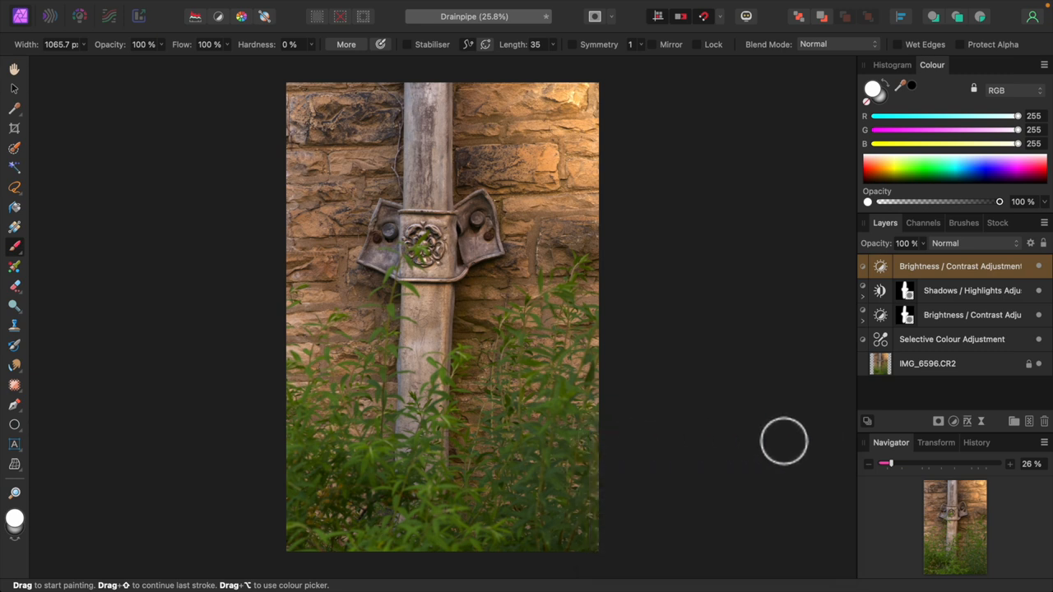
{"action": "mouse_move", "coordinate": [783, 441]}
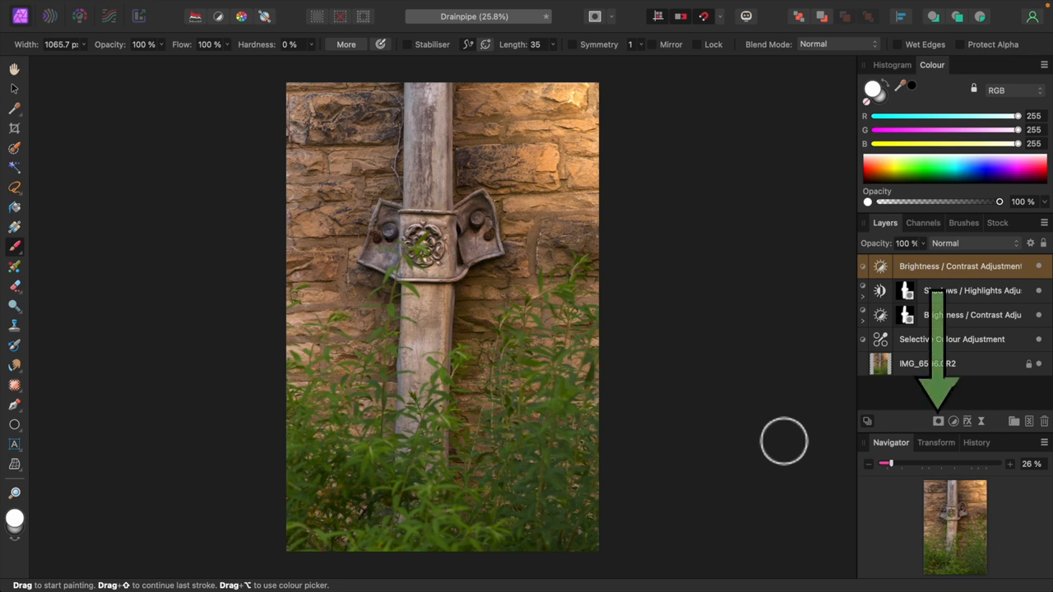
{"action": "mouse_move", "coordinate": [950, 444]}
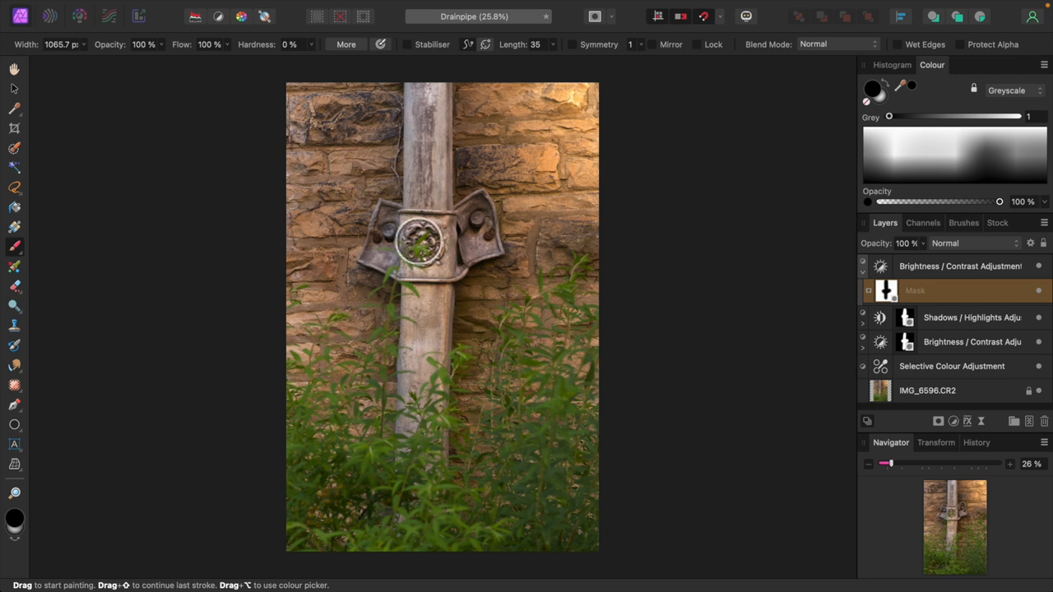
{"action": "mouse_move", "coordinate": [432, 144]}
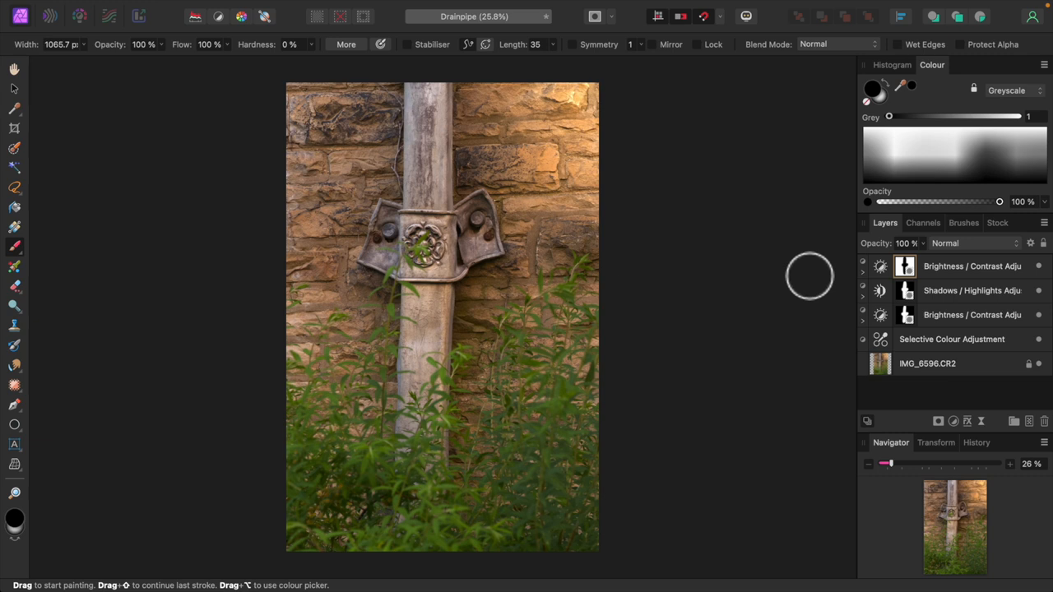
{"action": "mouse_move", "coordinate": [802, 273]}
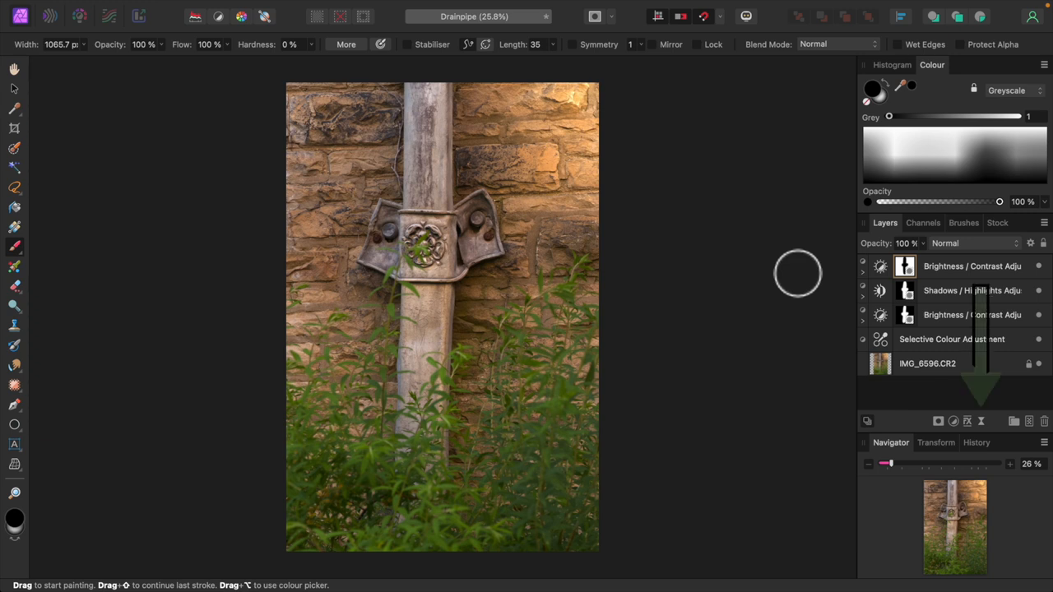
- Add a live High Pass filter with radius settled at 10.2 px, then fit the photo in view
{"action": "left_click", "coordinate": [953, 421]}
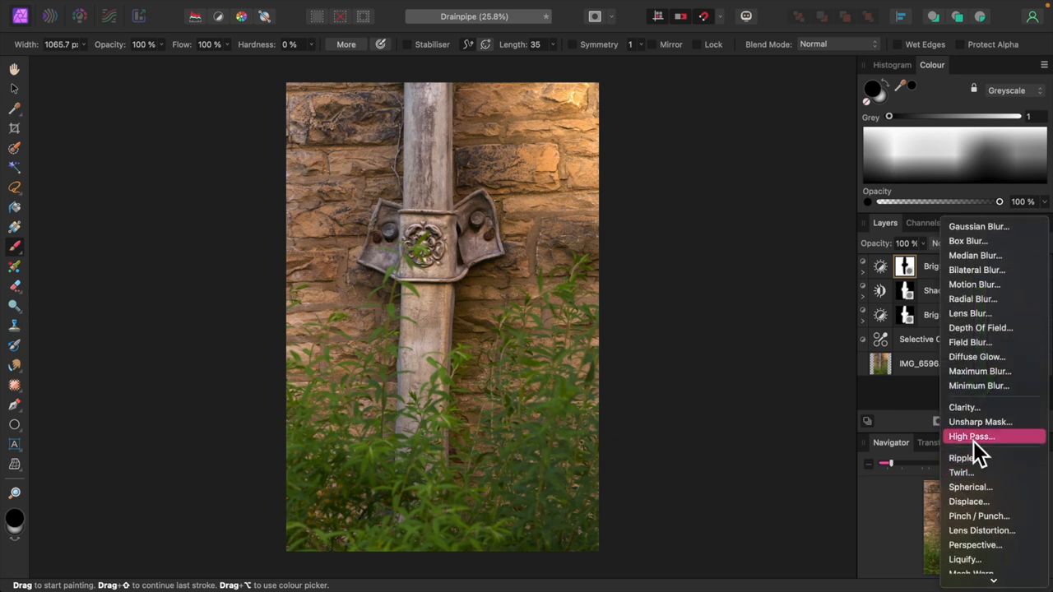
{"action": "left_click", "coordinate": [971, 436]}
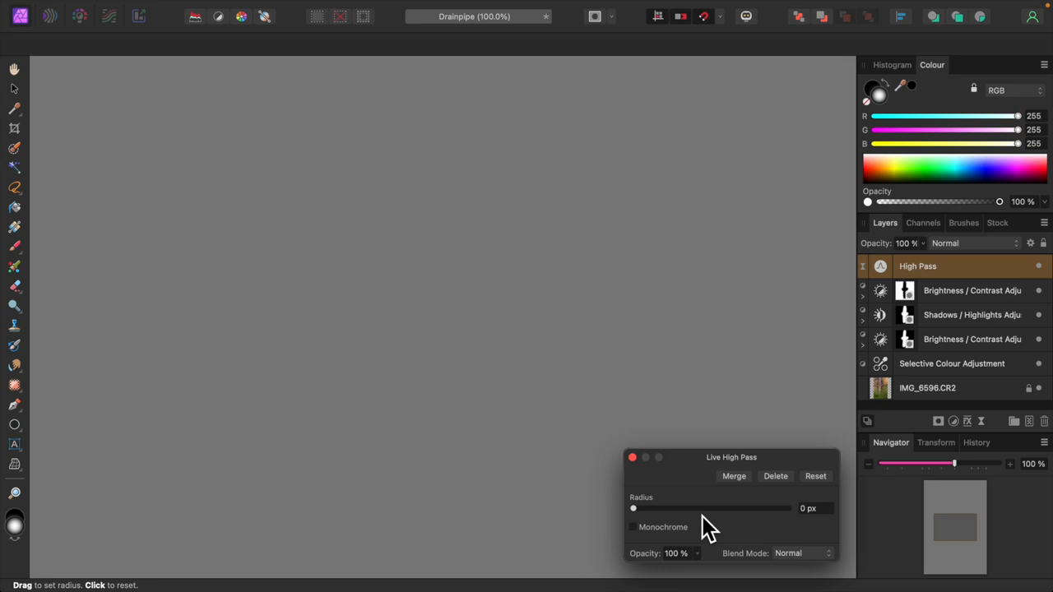
{"action": "left_click_drag", "start_coordinate": [707, 507], "coordinate": [637, 507]}
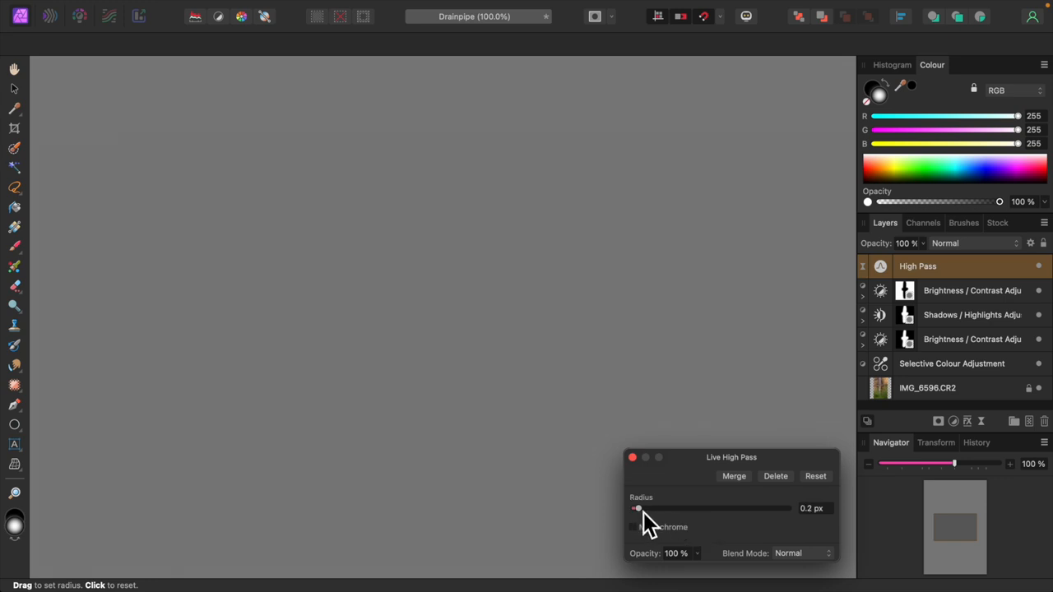
{"action": "left_click_drag", "start_coordinate": [637, 507], "coordinate": [676, 507]}
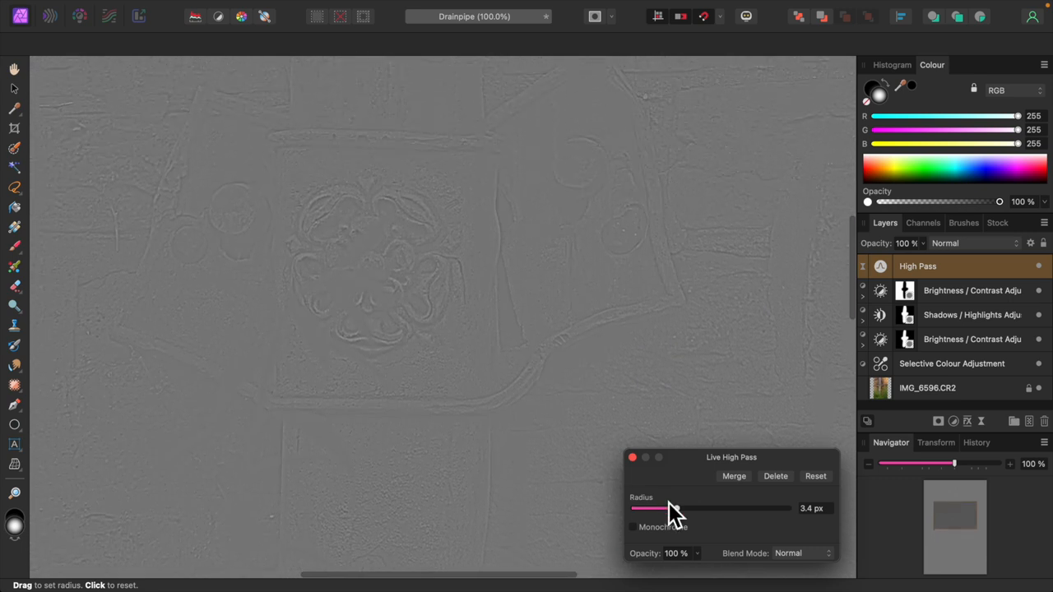
{"action": "left_click_drag", "start_coordinate": [650, 508], "coordinate": [699, 507]}
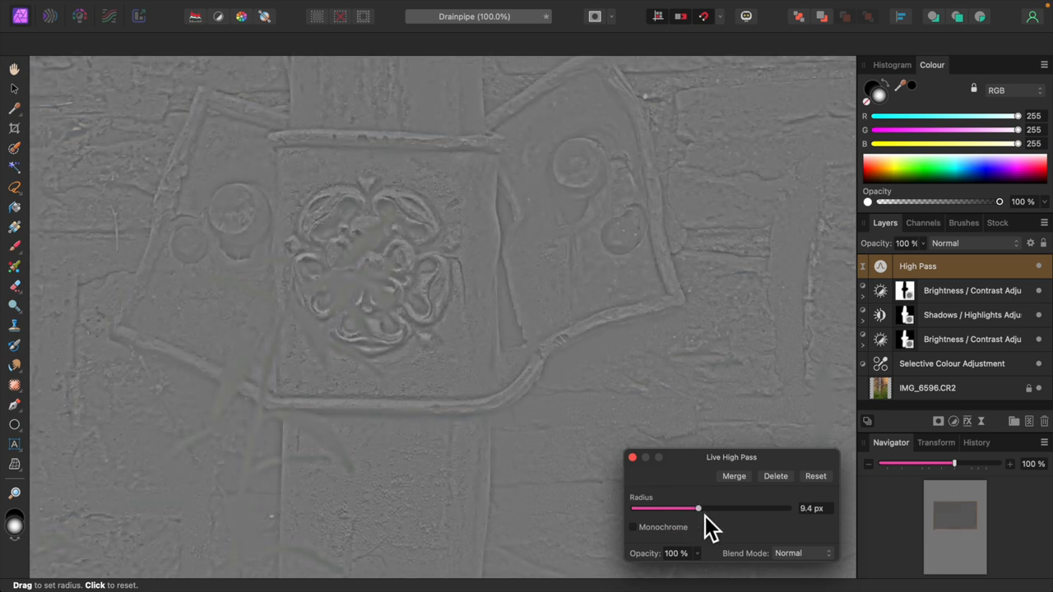
{"action": "left_click_drag", "start_coordinate": [698, 507], "coordinate": [710, 507]}
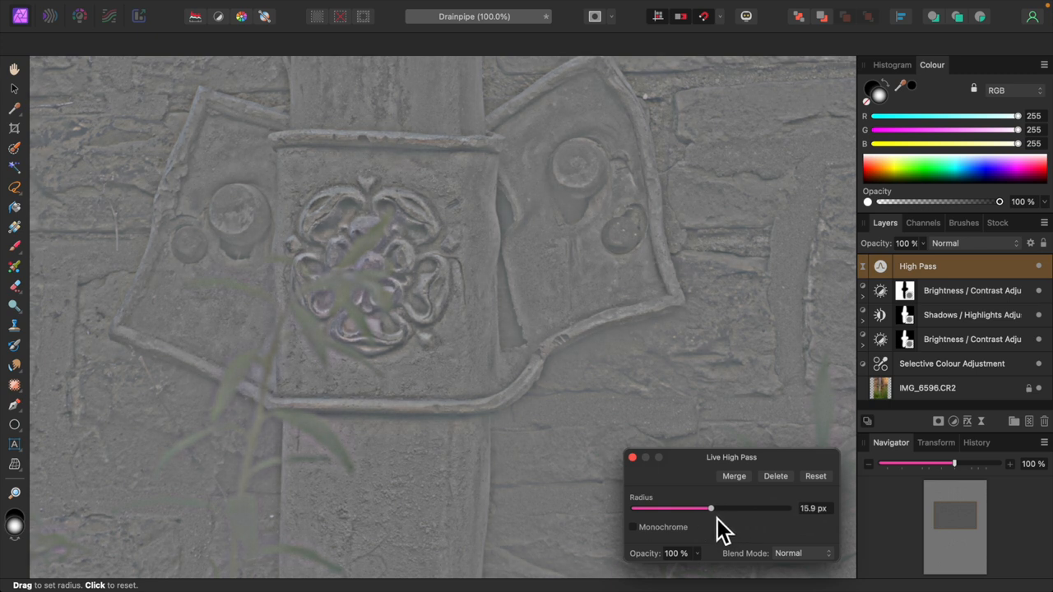
{"action": "left_click_drag", "start_coordinate": [711, 508], "coordinate": [699, 507]}
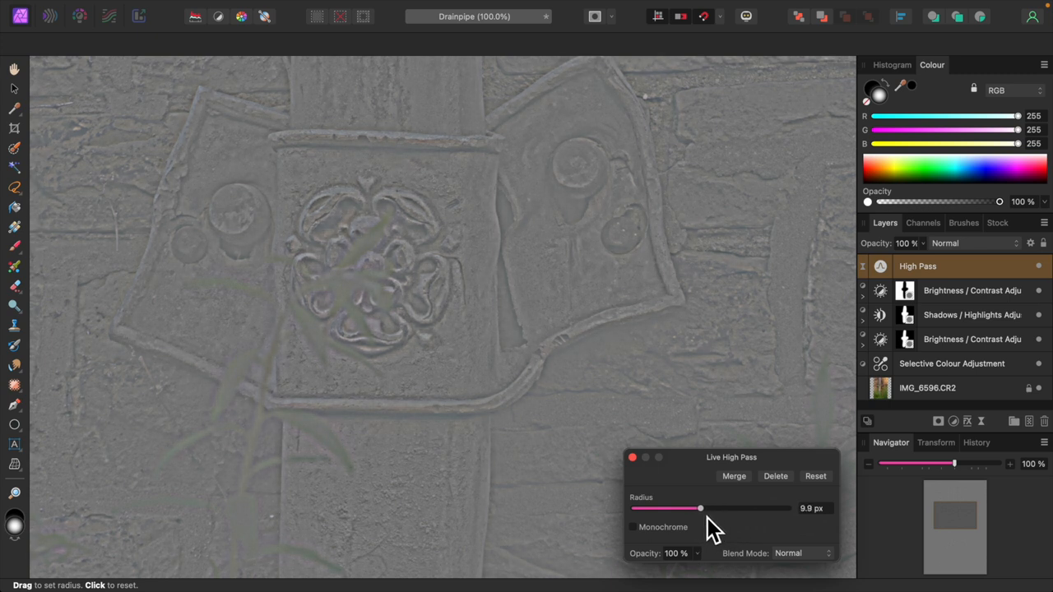
{"action": "left_click_drag", "start_coordinate": [699, 507], "coordinate": [715, 507]}
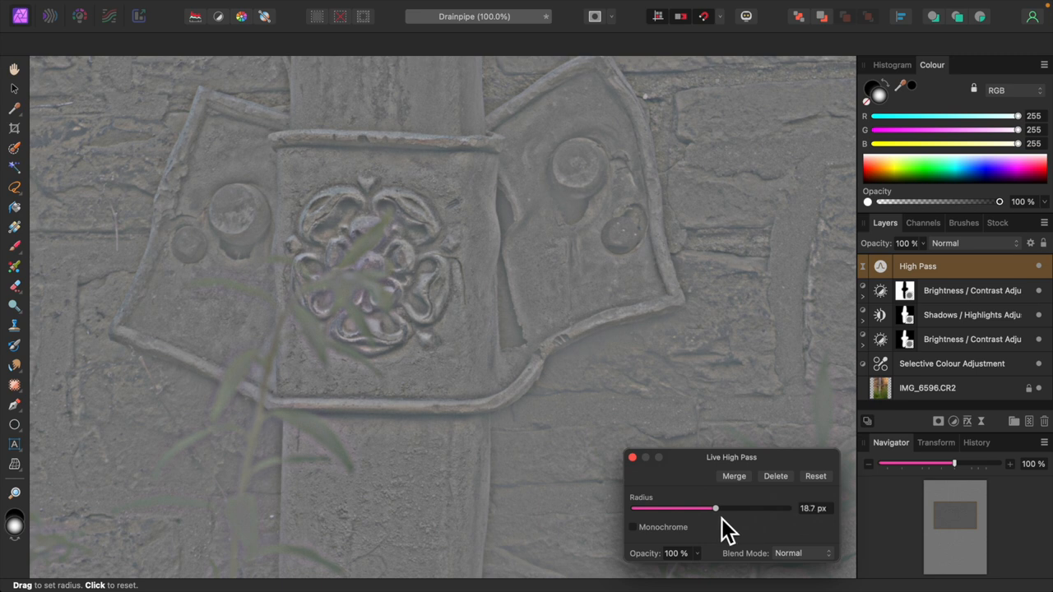
{"action": "left_click_drag", "start_coordinate": [715, 507], "coordinate": [701, 507]}
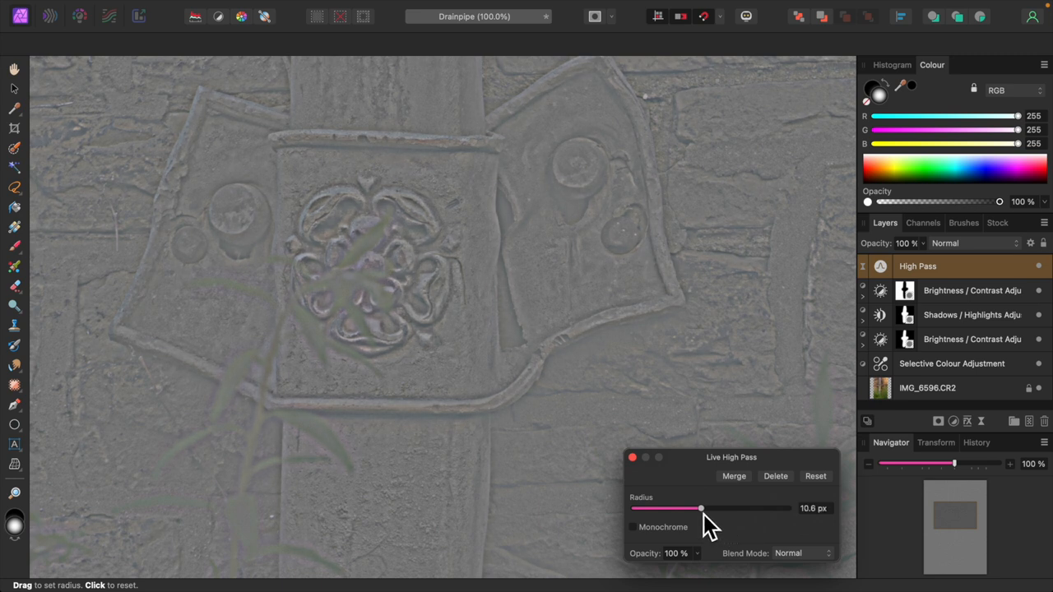
{"action": "left_click_drag", "start_coordinate": [702, 508], "coordinate": [700, 507]}
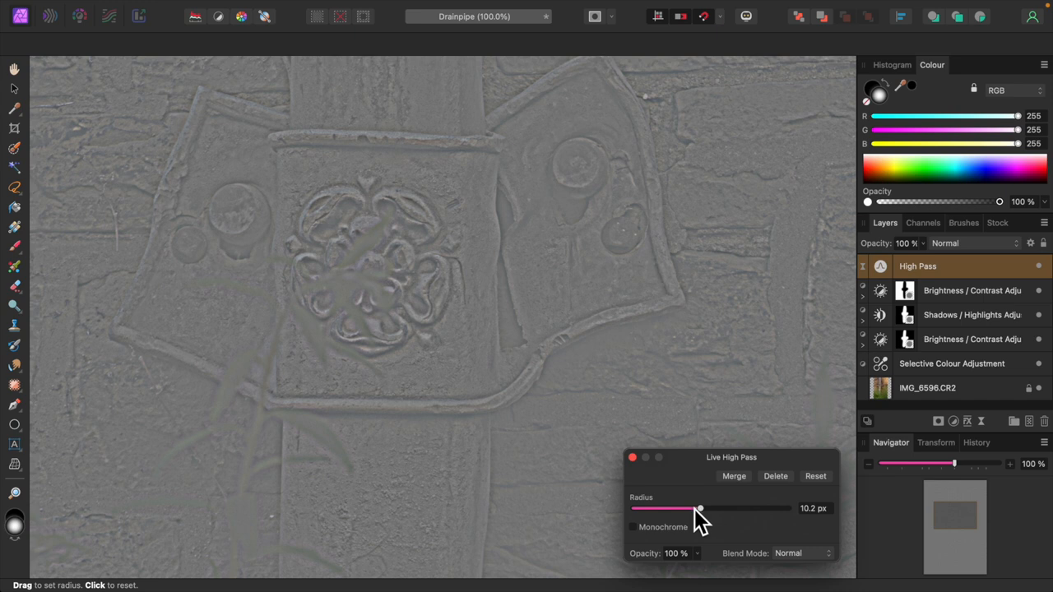
{"action": "key", "text": "cmd+0"}
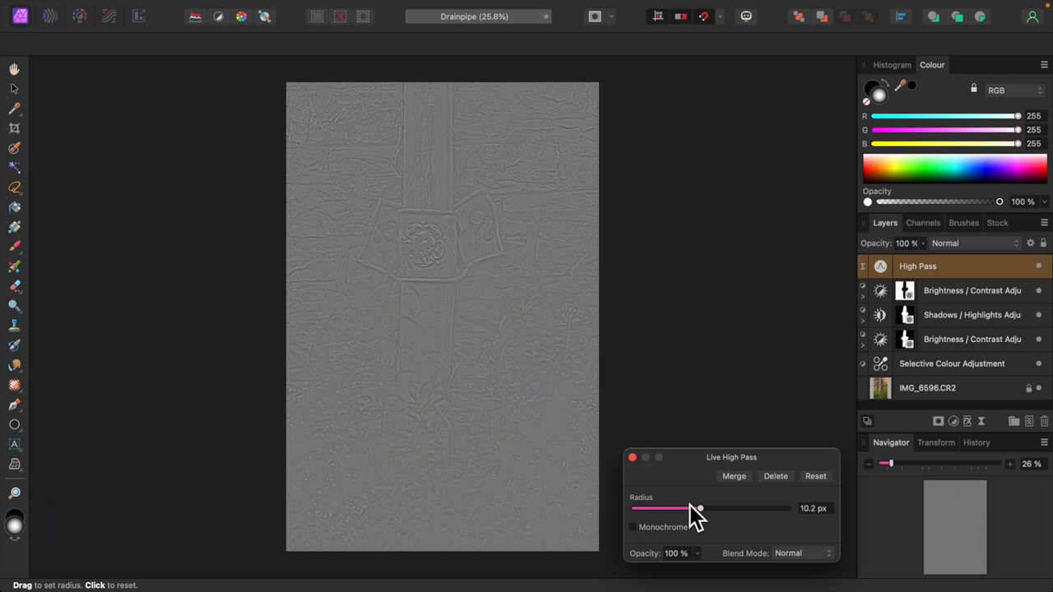
- Set the High Pass blend mode to Overlay, add a black mask, and paint over the drainpipe
{"action": "left_click", "coordinate": [801, 552]}
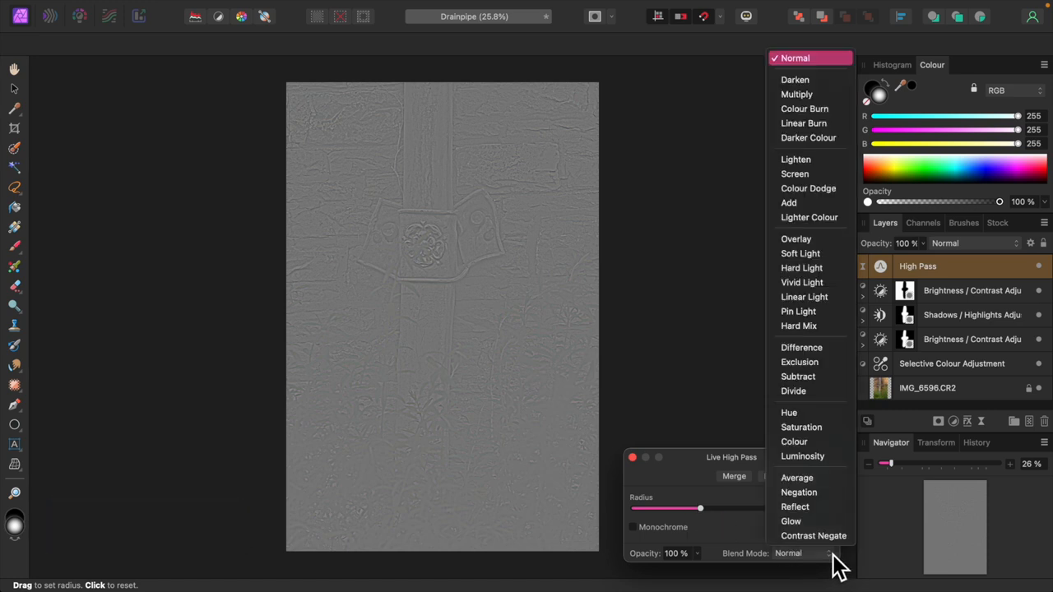
{"action": "left_click", "coordinate": [795, 238]}
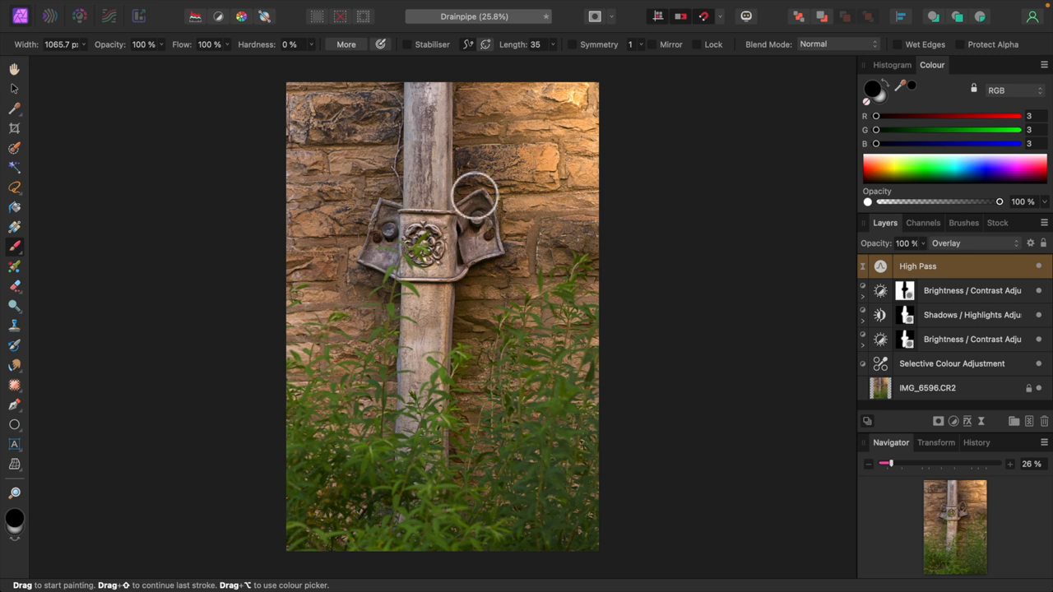
{"action": "left_click", "coordinate": [266, 7]}
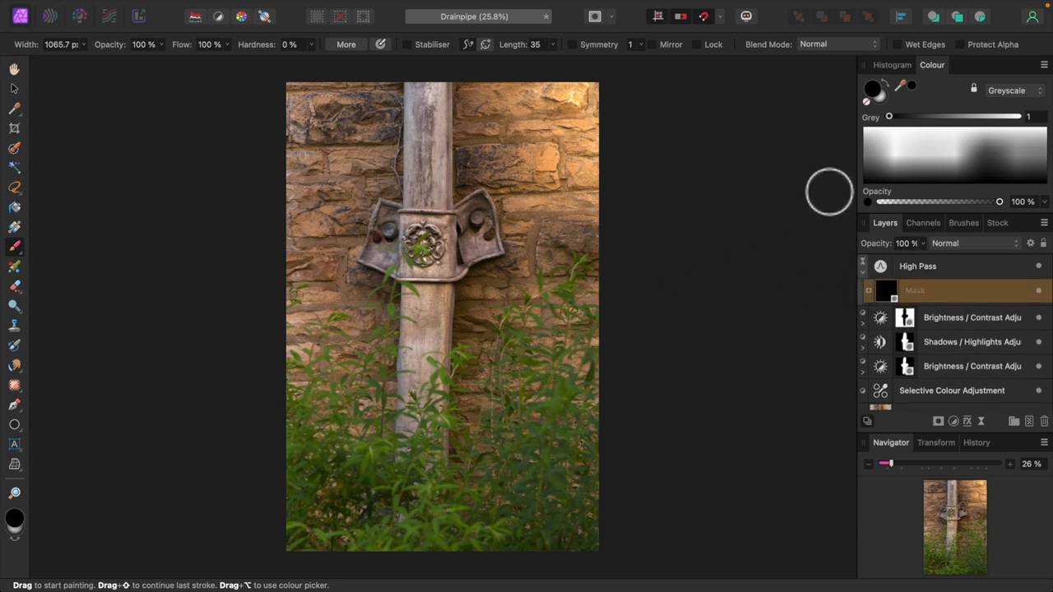
{"action": "left_click_drag", "start_coordinate": [889, 116], "coordinate": [1016, 116]}
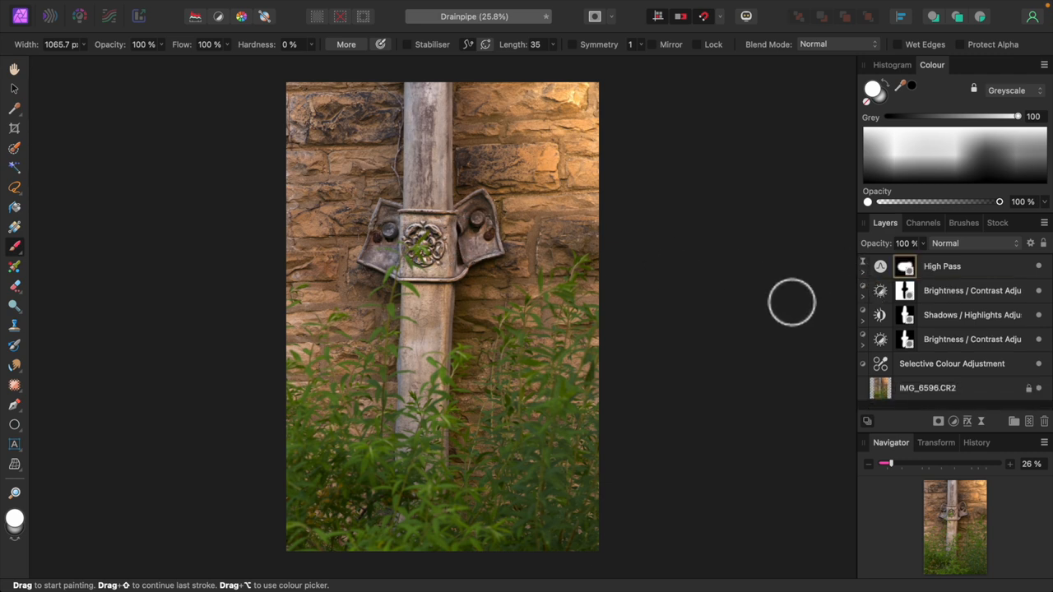
{"action": "mouse_move", "coordinate": [783, 306]}
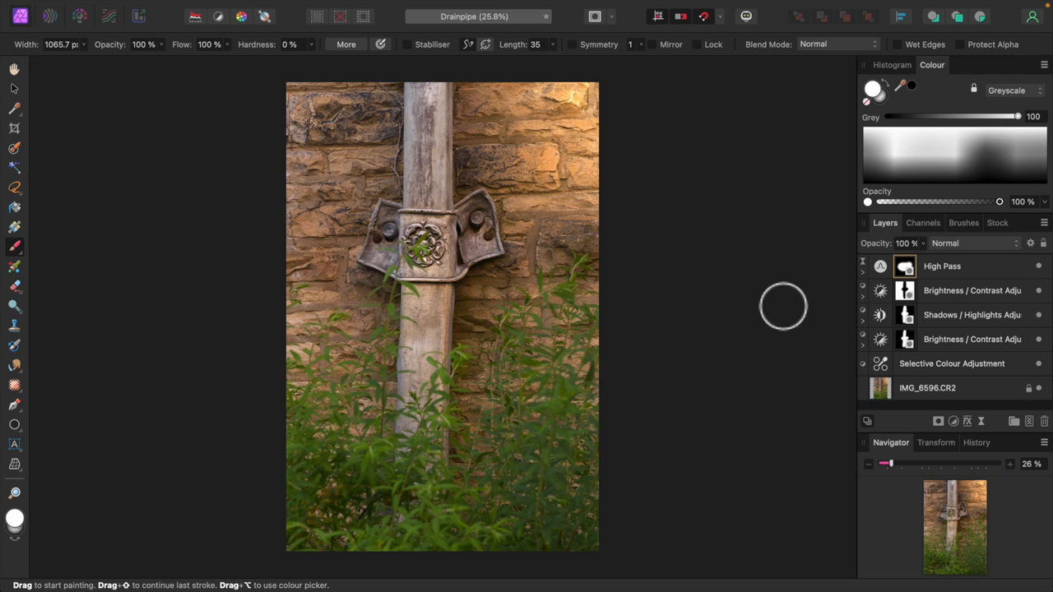
{"action": "mouse_move", "coordinate": [665, 237]}
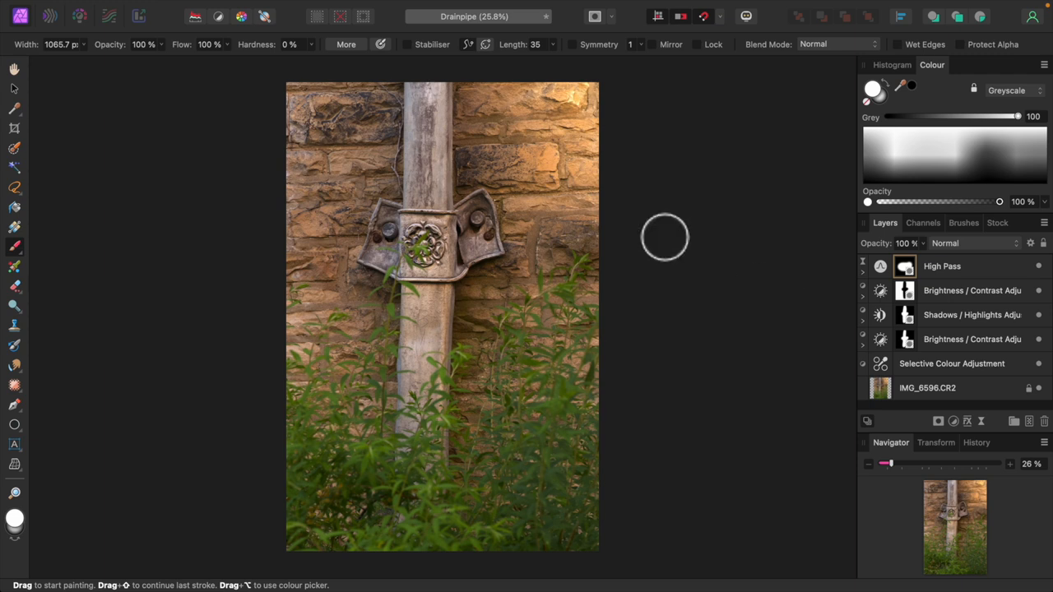
- Add a new fill layer with a top-to-bottom white-to-black gradient, switched to Radial type
{"action": "left_click", "coordinate": [266, 7]}
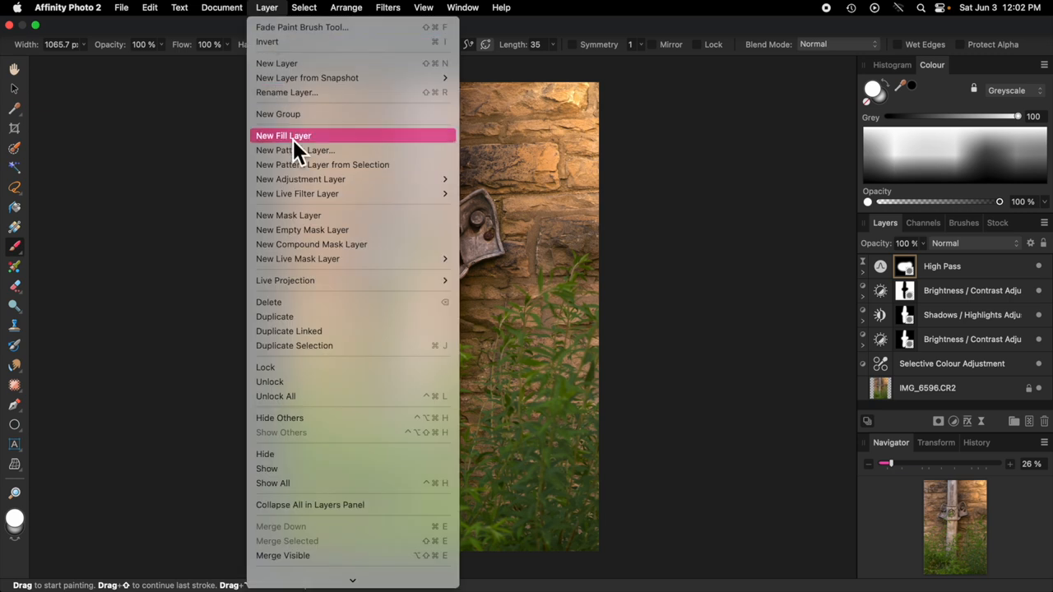
{"action": "left_click", "coordinate": [283, 135]}
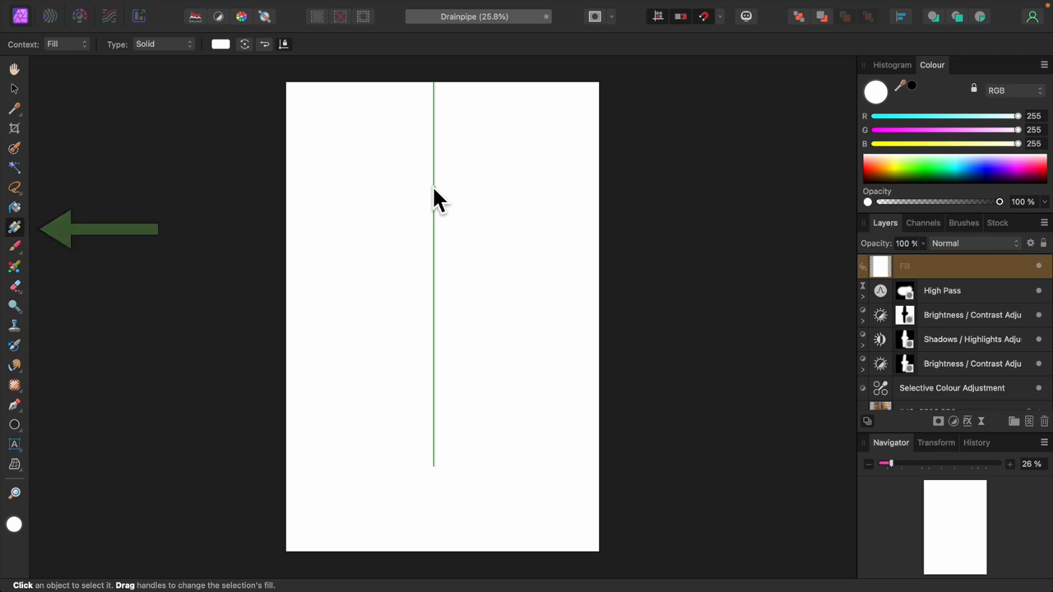
{"action": "left_click_drag", "start_coordinate": [433, 187], "coordinate": [433, 282]}
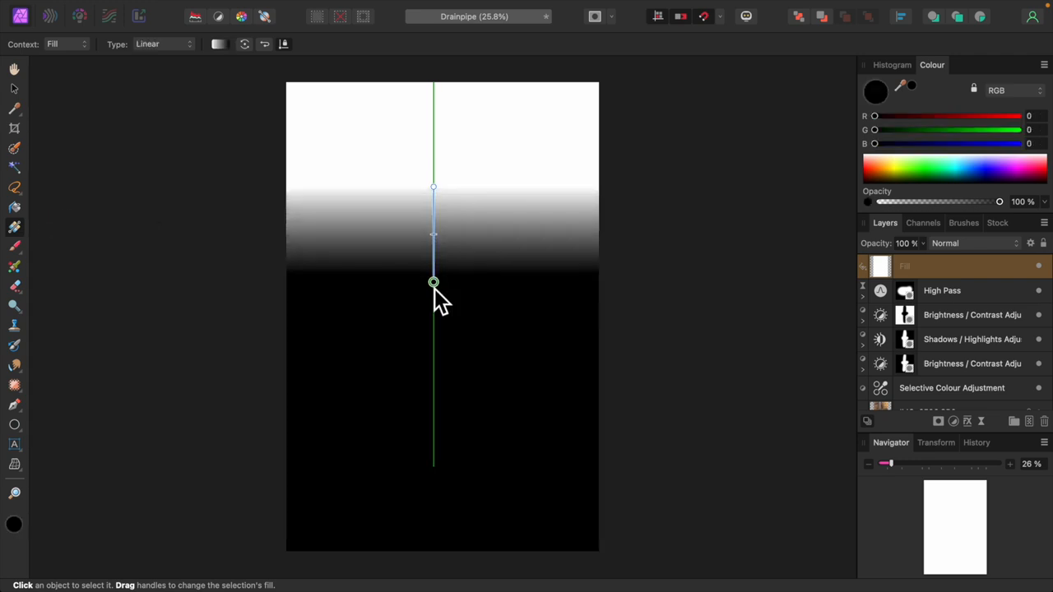
{"action": "left_click_drag", "start_coordinate": [434, 282], "coordinate": [434, 538]}
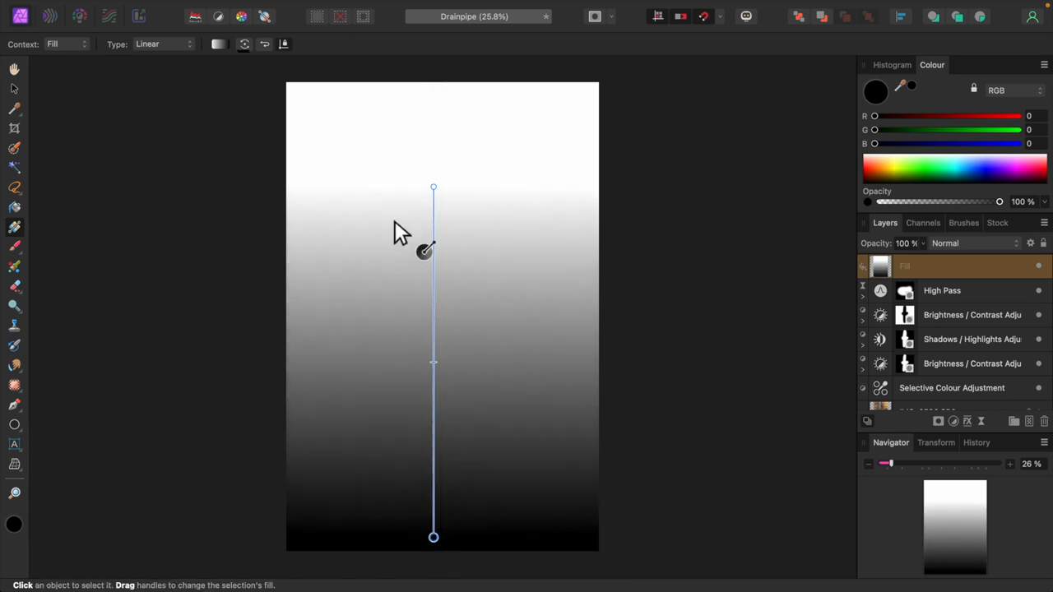
{"action": "left_click", "coordinate": [160, 43]}
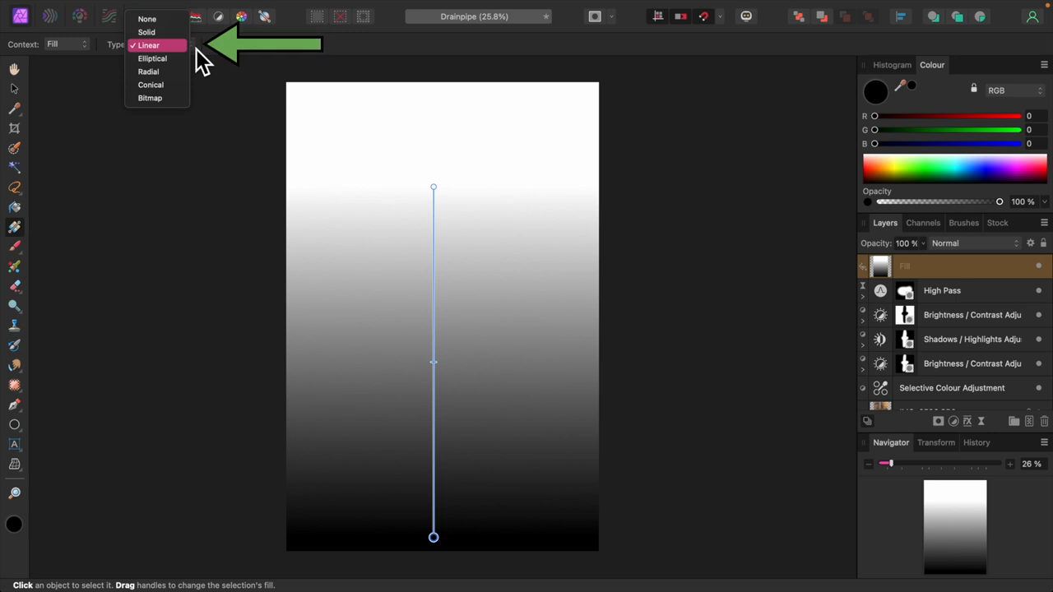
{"action": "left_click", "coordinate": [148, 72]}
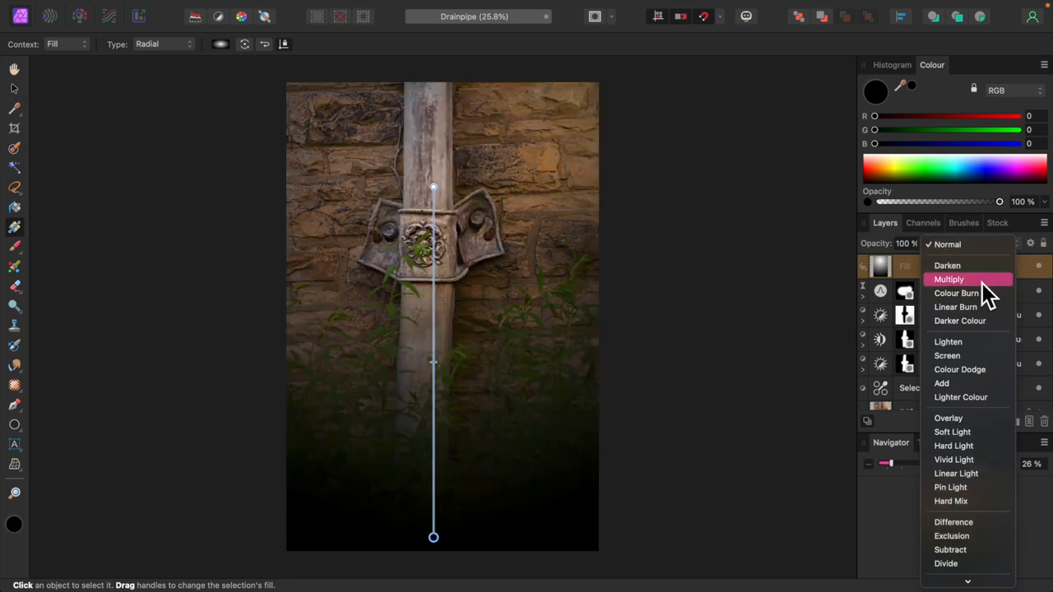
- Set the radial fill to Multiply, extend its outer end below the photo, and drop opacity to 64%
{"action": "left_click", "coordinate": [948, 279]}
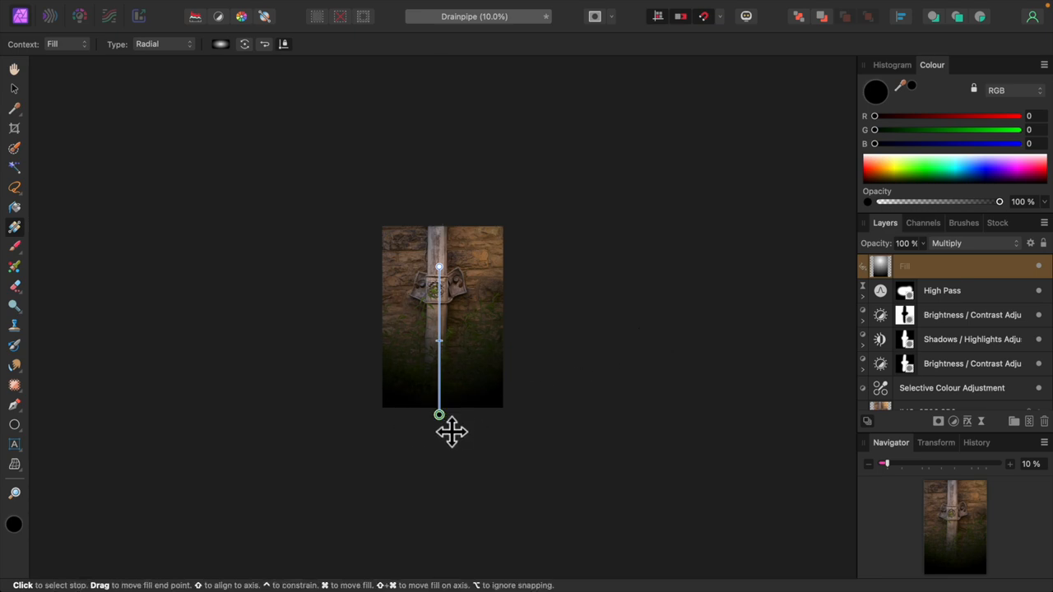
{"action": "left_click_drag", "start_coordinate": [438, 414], "coordinate": [438, 512]}
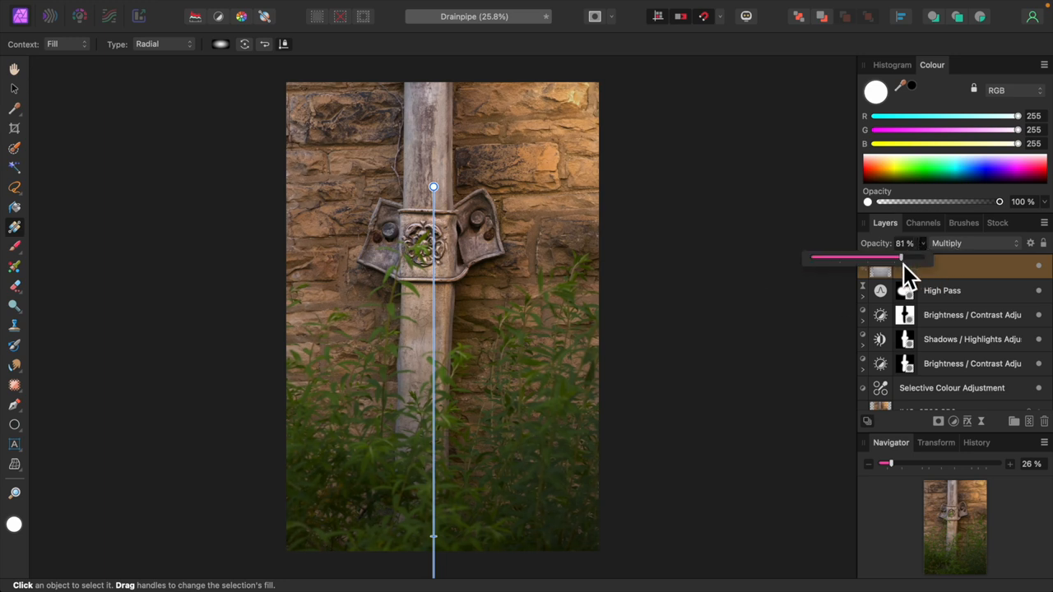
{"action": "left_click_drag", "start_coordinate": [899, 257], "coordinate": [872, 258]}
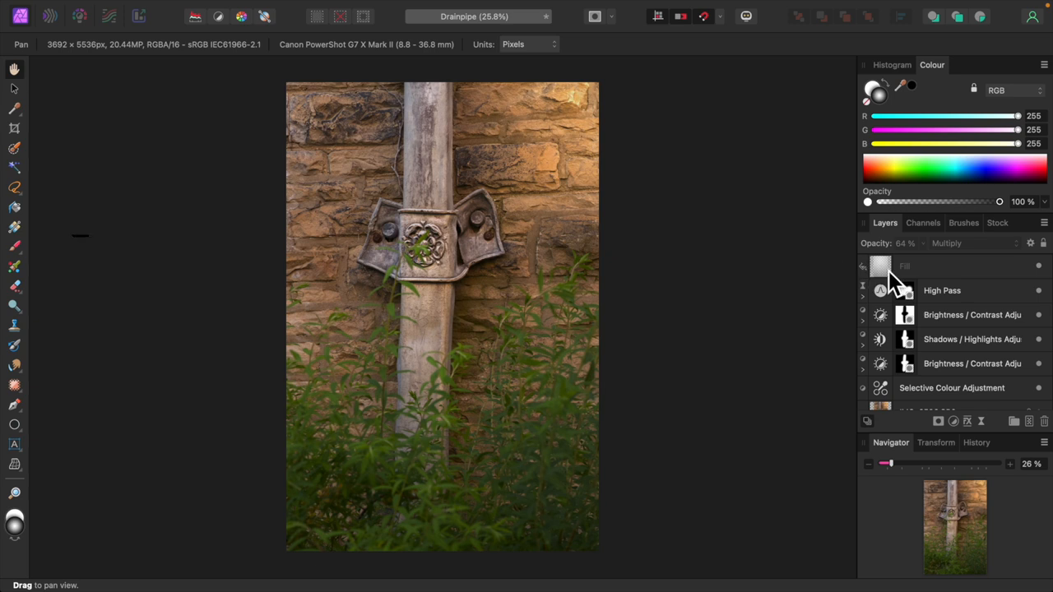
{"action": "left_click", "coordinate": [14, 228]}
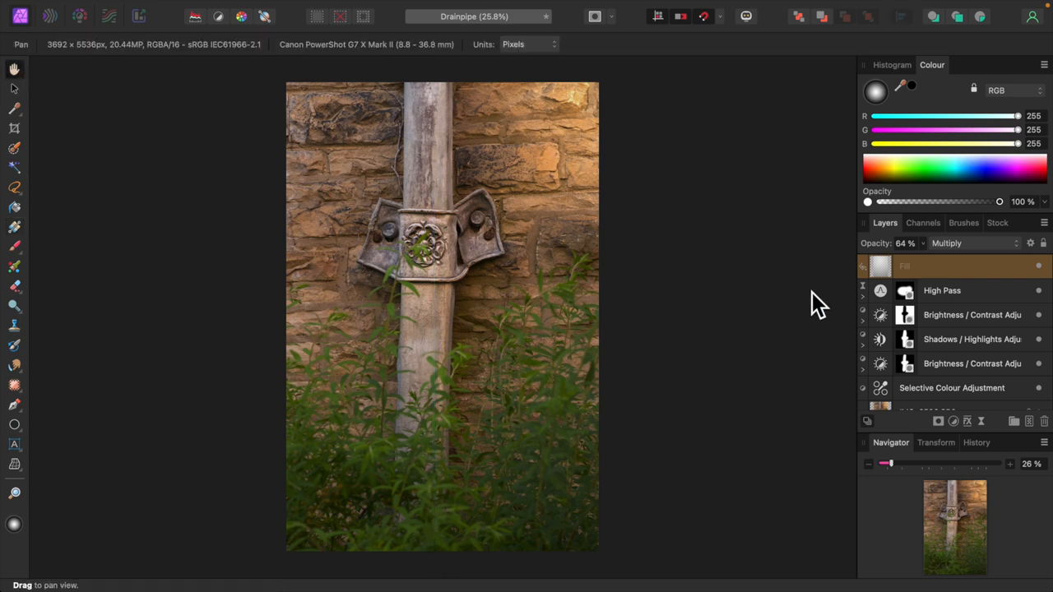
{"action": "mouse_move", "coordinate": [810, 300]}
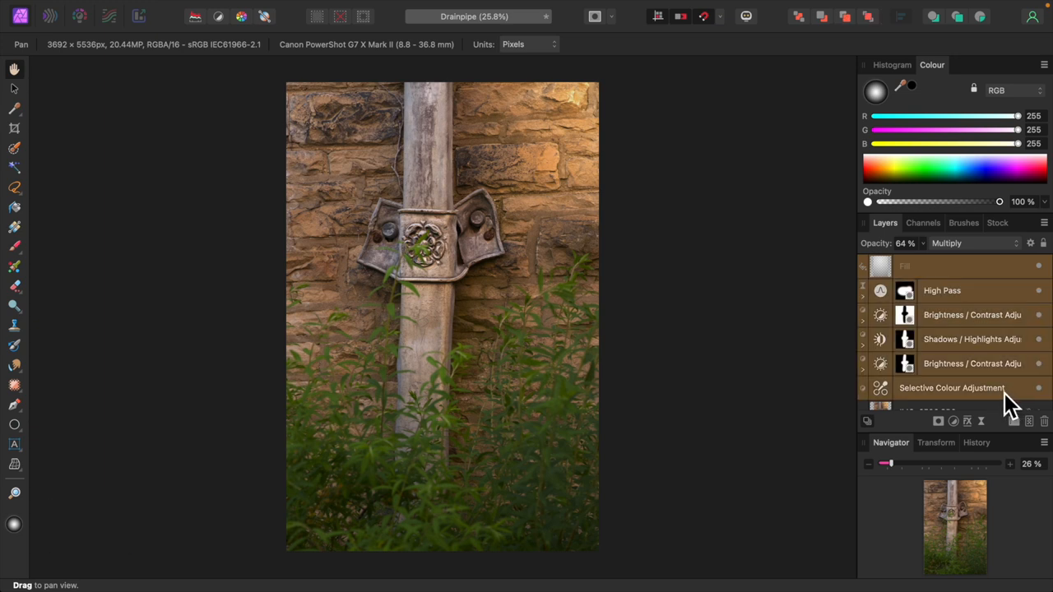
{"action": "mouse_move", "coordinate": [1016, 395]}
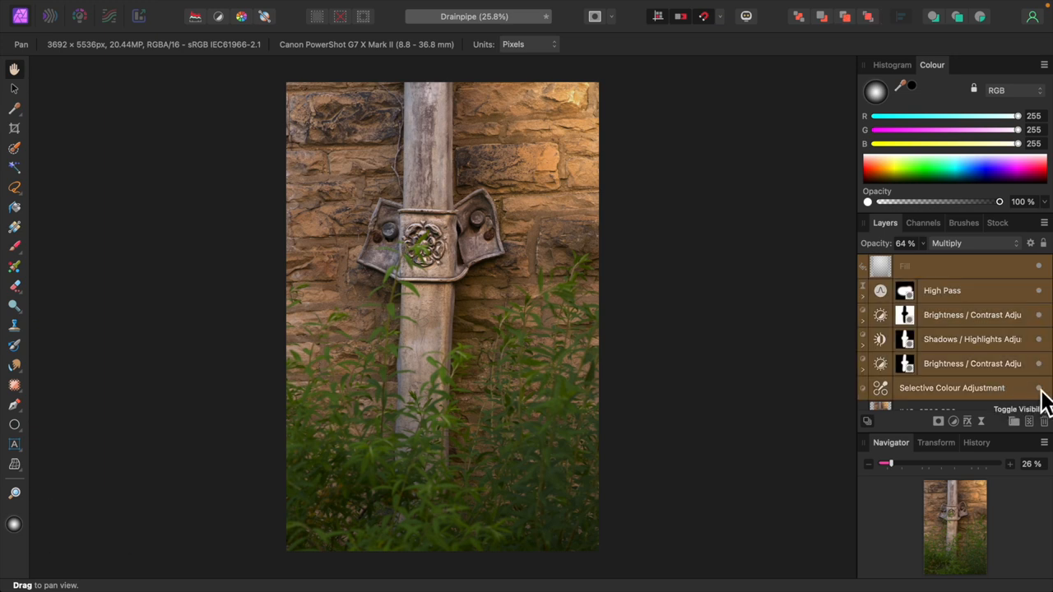